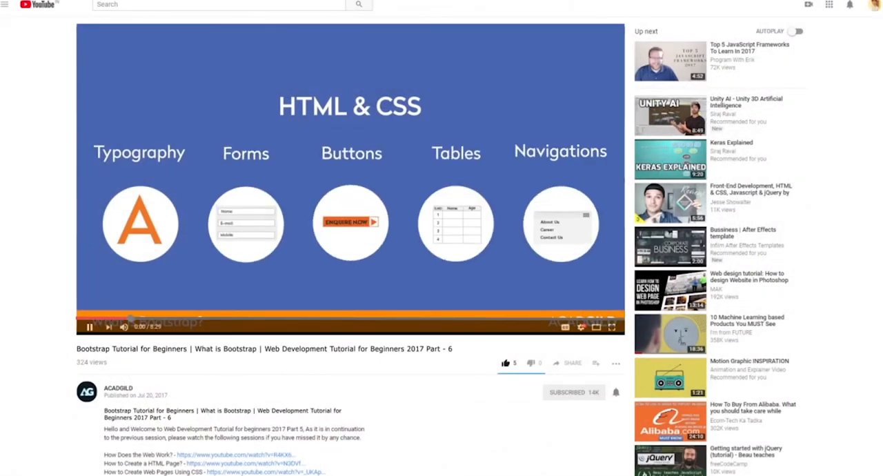
# - Scroll down the Chrome new tab page while the setup sites stay open in other tabs
pyautogui.scroll(-3)
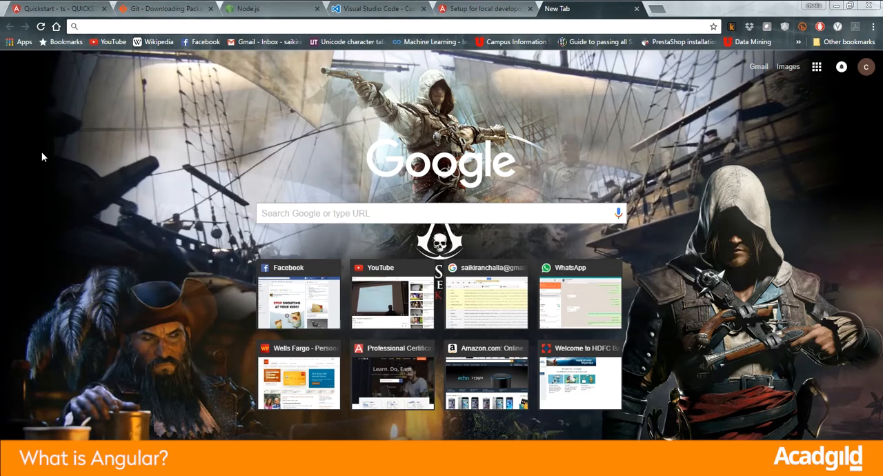
pyautogui.moveTo(64, 136)
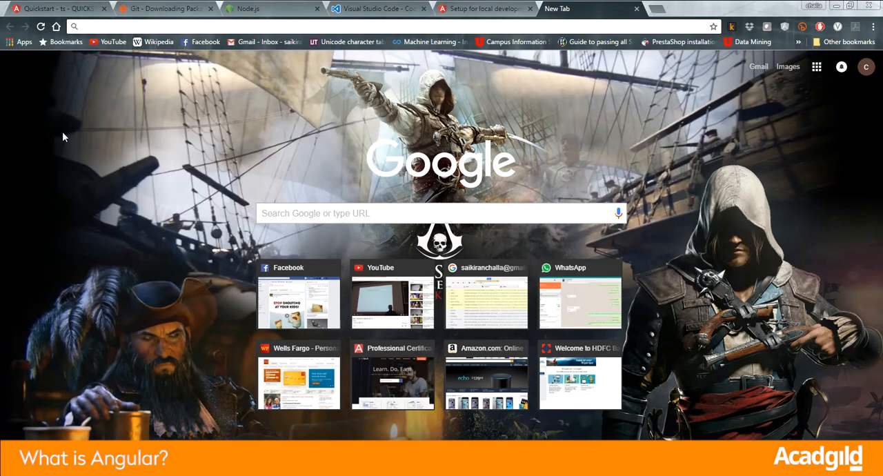
pyautogui.moveTo(102, 144)
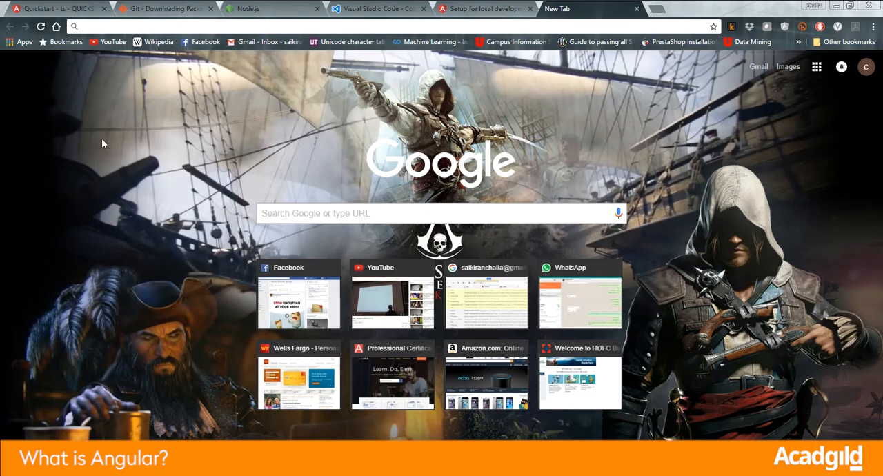
pyautogui.moveTo(86, 125)
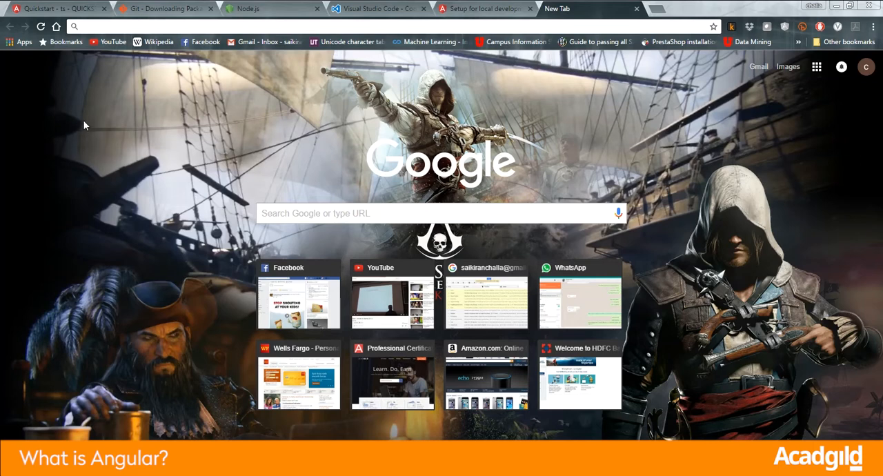
pyautogui.moveTo(116, 109)
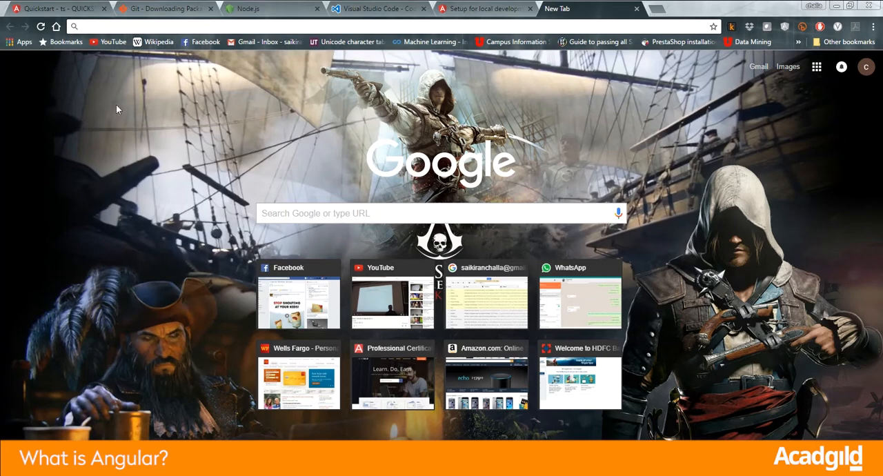
# - Switch to the Git download page where the 64-bit Git for Windows download starts
pyautogui.click(163, 8)
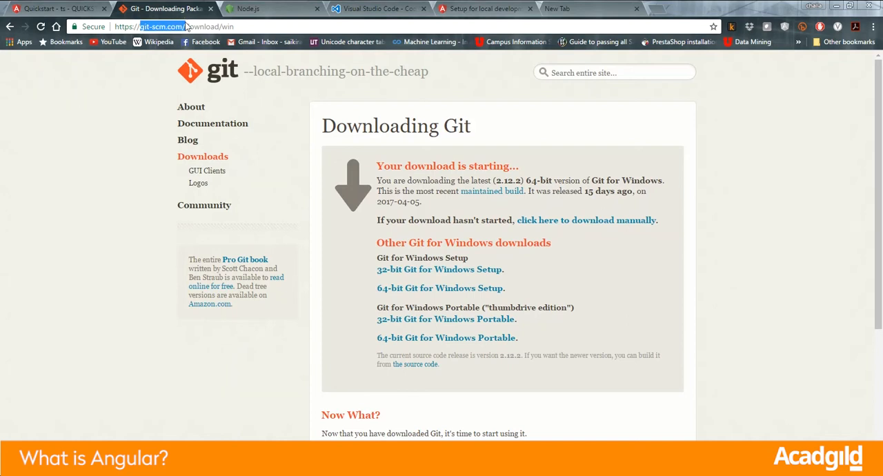
pyautogui.moveTo(109, 140)
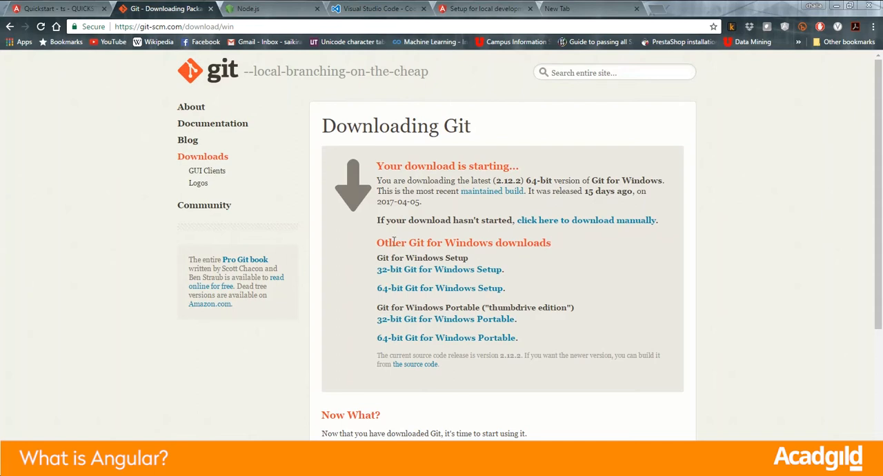
pyautogui.moveTo(265, 6)
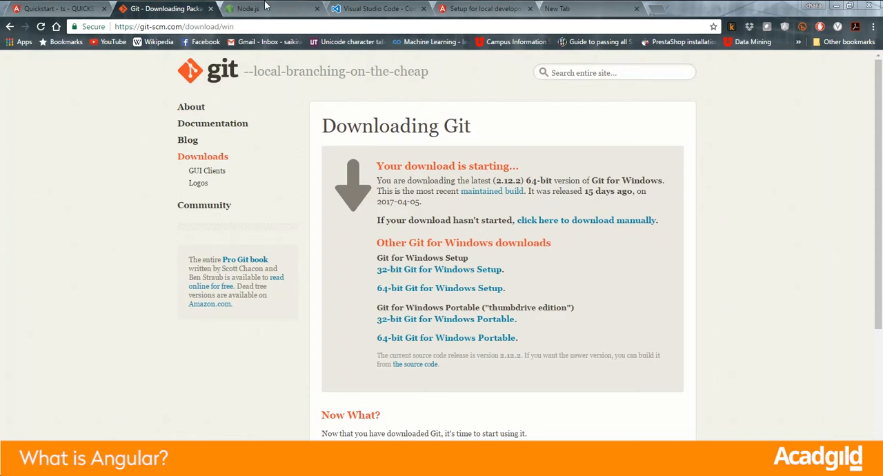
# - Switch to the Node.js download page offering v6.10.2 LTS and v7.9.0 Current
pyautogui.click(270, 9)
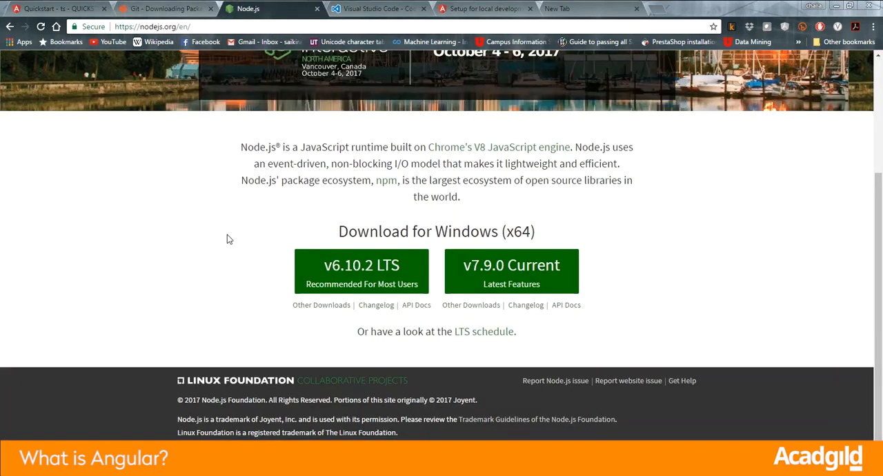
pyautogui.moveTo(234, 228)
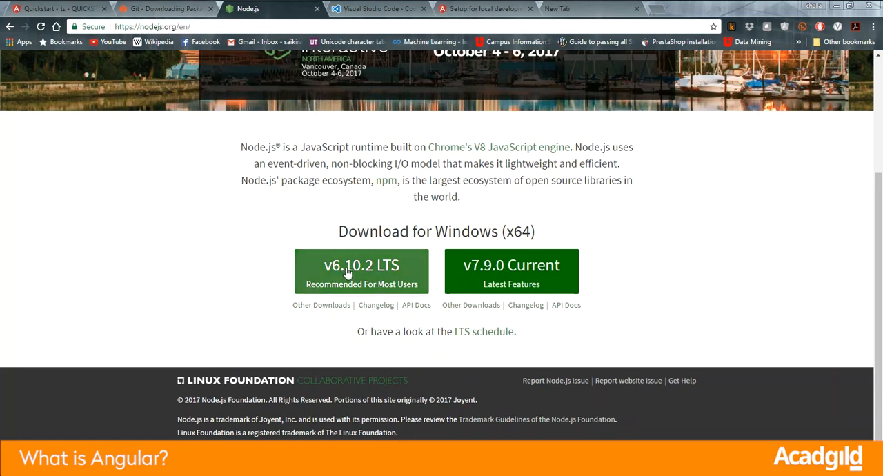
pyautogui.moveTo(679, 235)
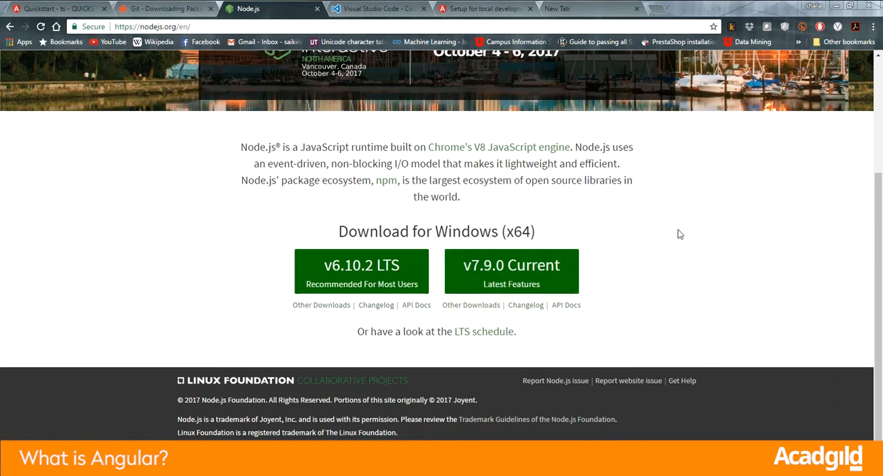
pyautogui.moveTo(655, 210)
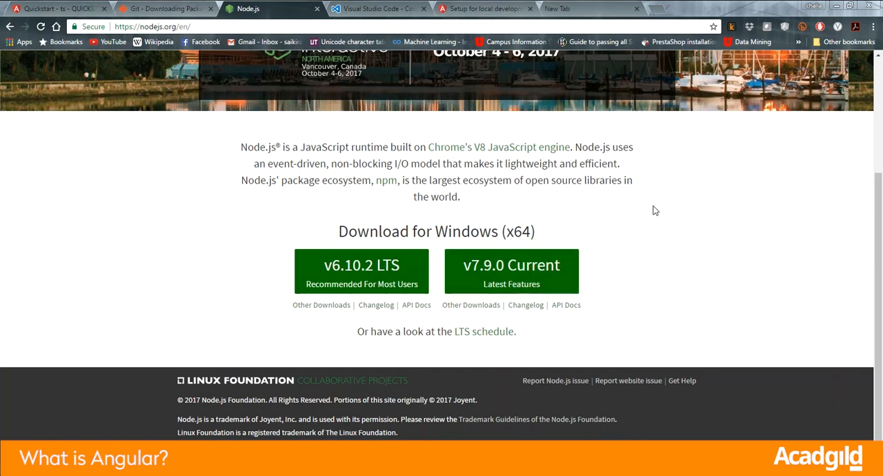
pyautogui.moveTo(627, 203)
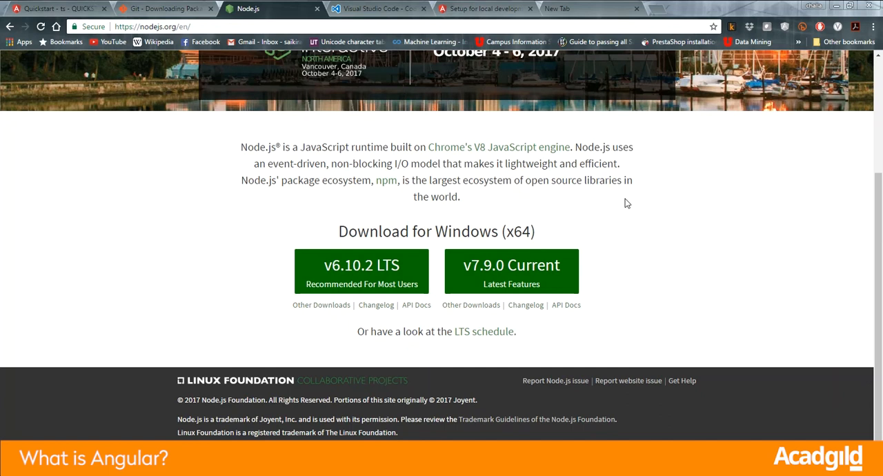
pyautogui.moveTo(624, 194)
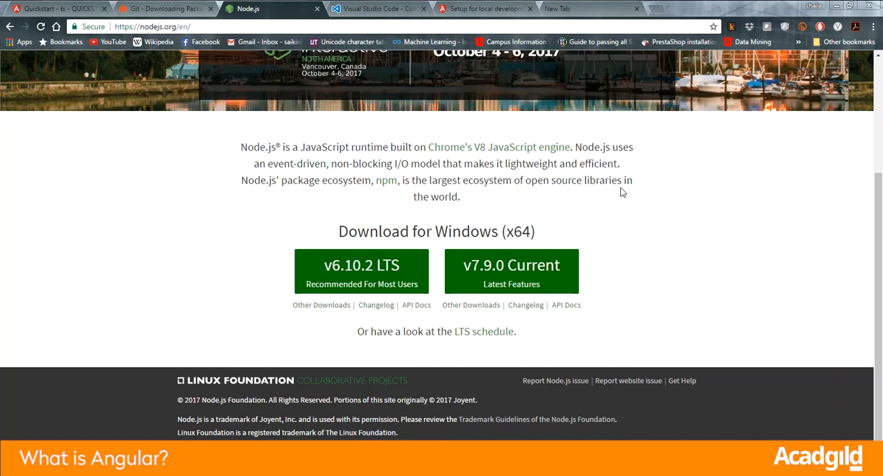
pyautogui.moveTo(375, 8)
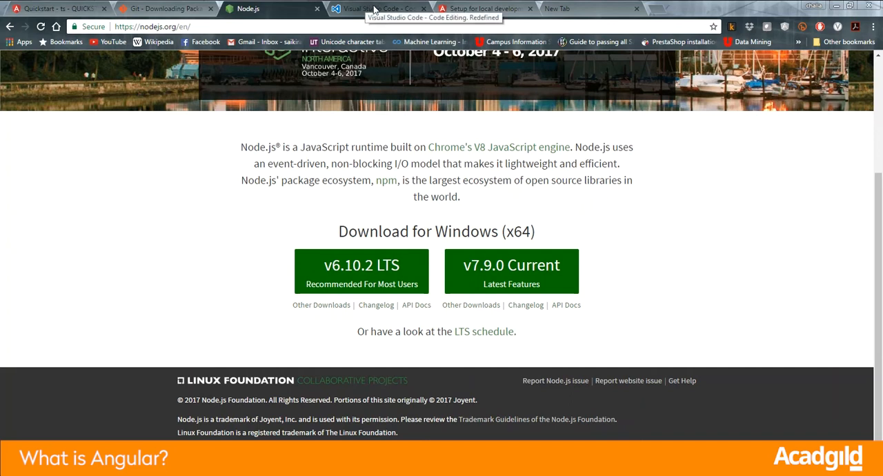
# - Show the code.visualstudio.com site with its Download for Windows stable build
pyautogui.click(379, 8)
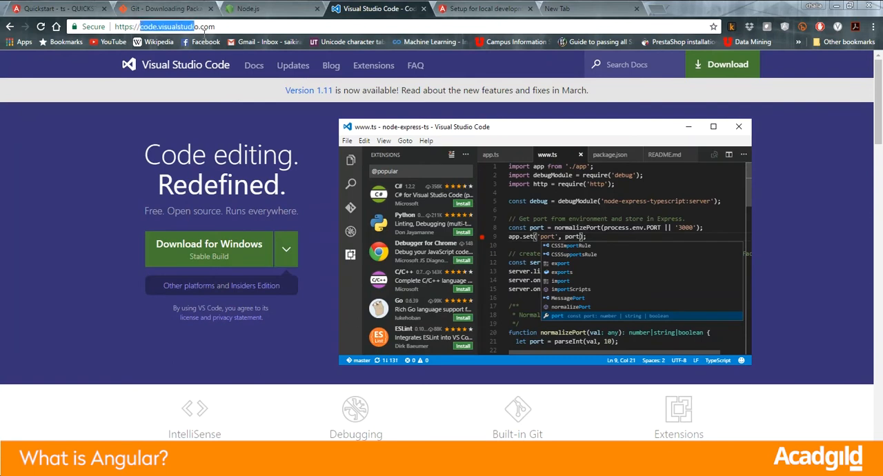
pyautogui.moveTo(50, 199)
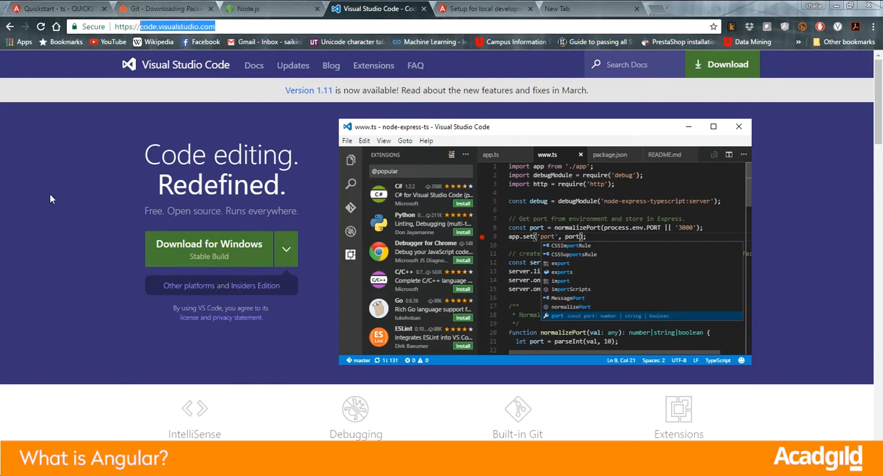
pyautogui.moveTo(246, 255)
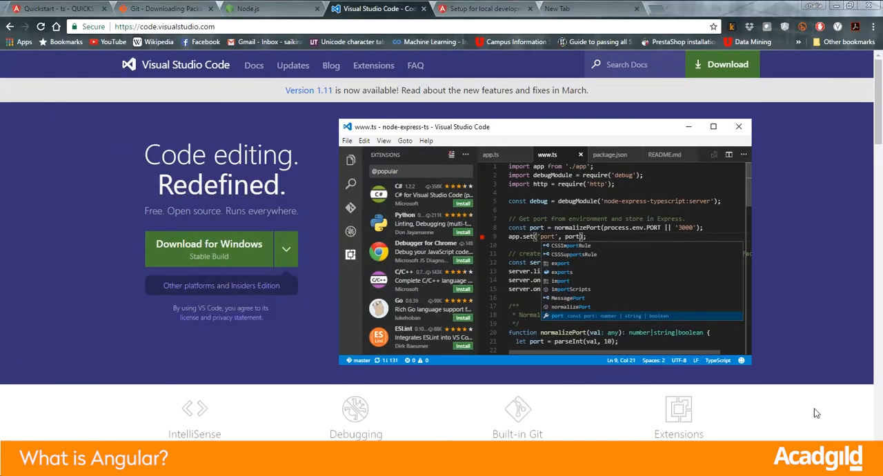
pyautogui.moveTo(483, 8)
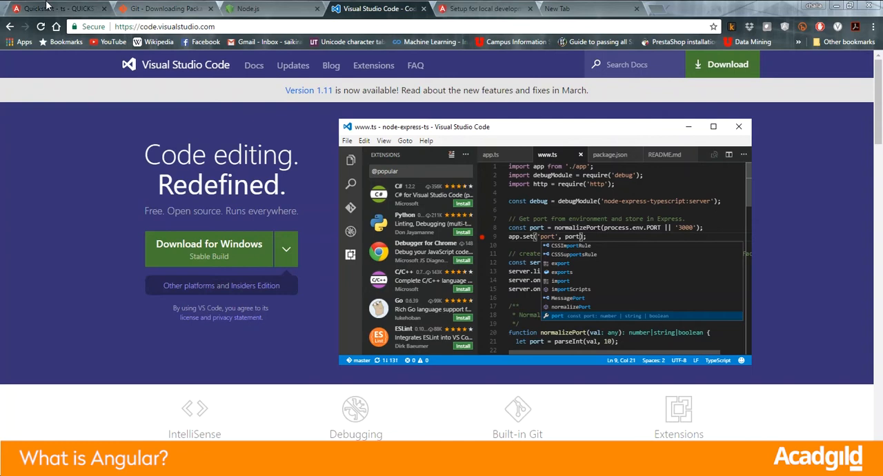
# - Scroll the Angular QuickStart docs down to the example component and seed links
pyautogui.click(55, 8)
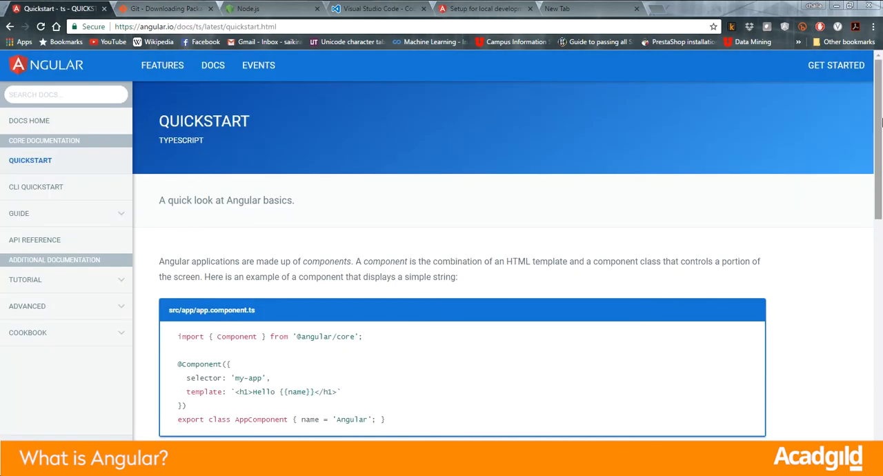
pyautogui.scroll(-3)
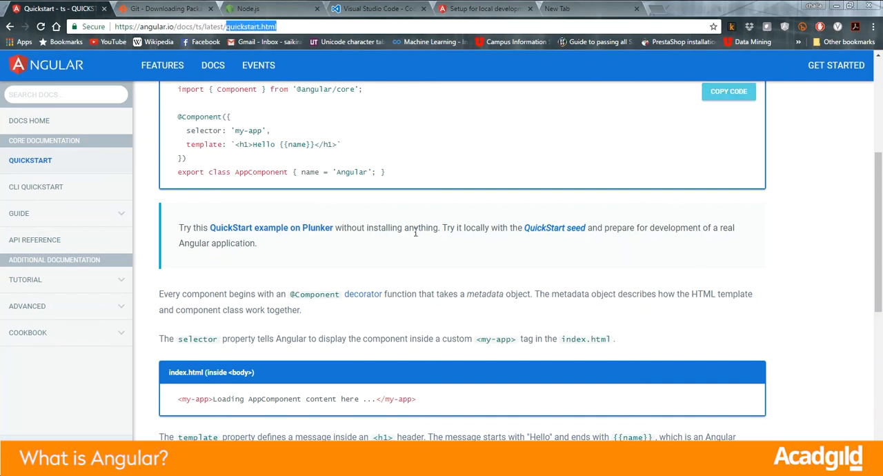
pyautogui.moveTo(550, 231)
pyautogui.write('guide/setup')
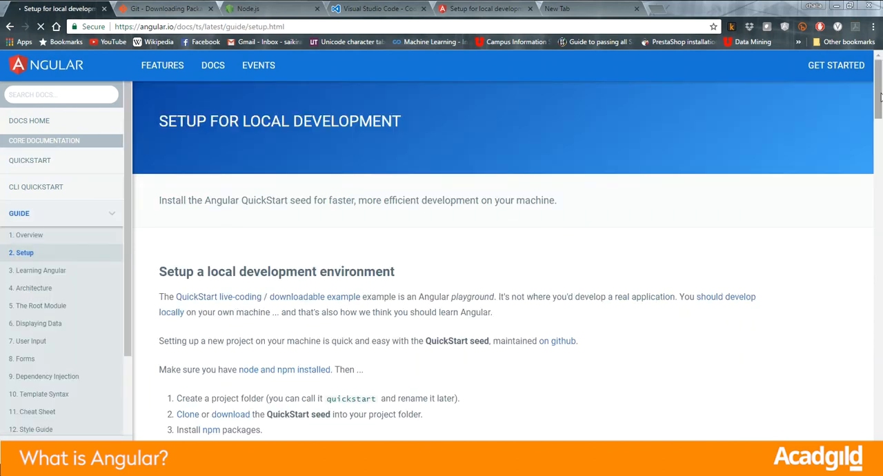
# - Select the 'git clone .../angular/quickstart.git quickstart' command in the Setup guide's clone steps
pyautogui.scroll(-3)
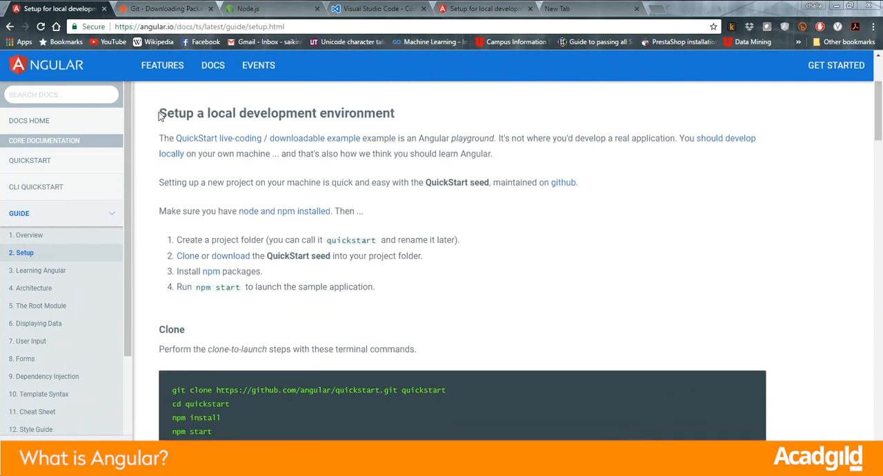
pyautogui.tripleClick(276, 113)
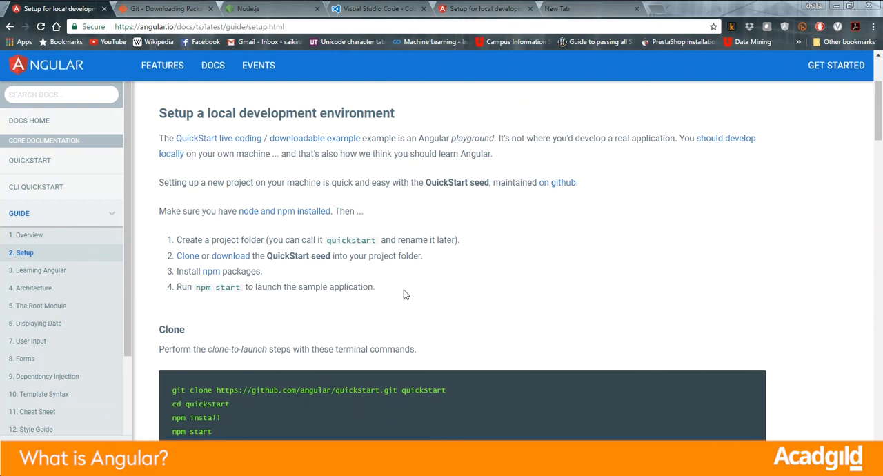
pyautogui.moveTo(455, 278)
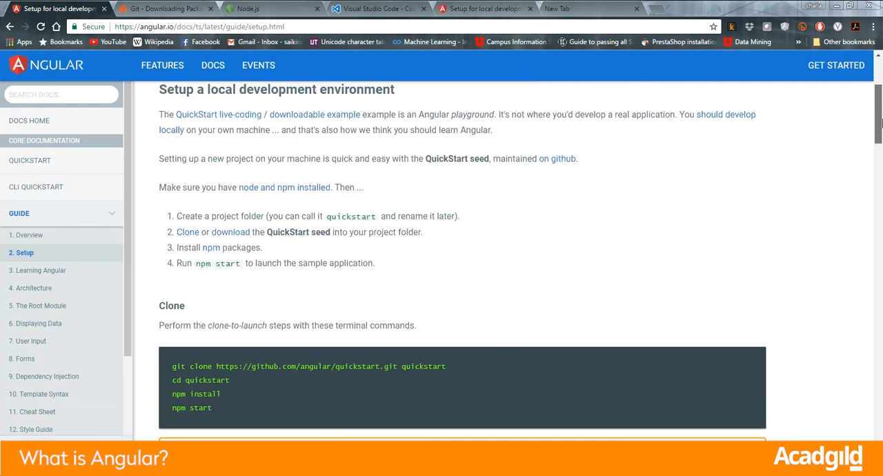
pyautogui.moveTo(557, 164)
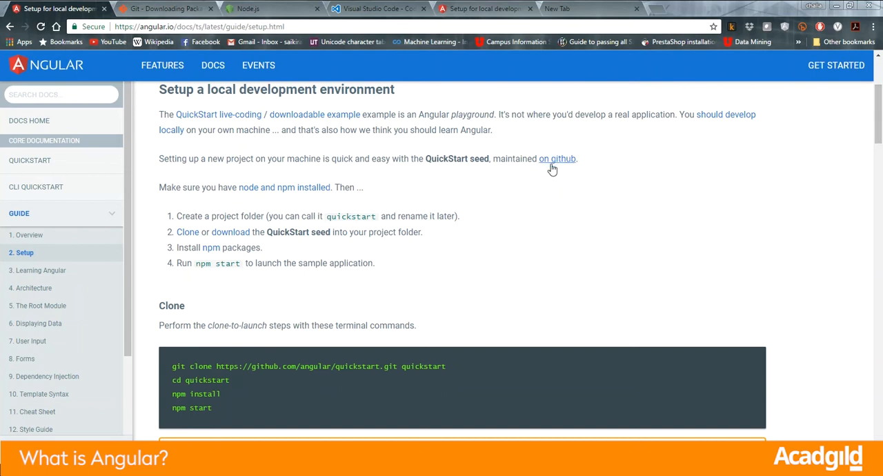
pyautogui.moveTo(223, 128)
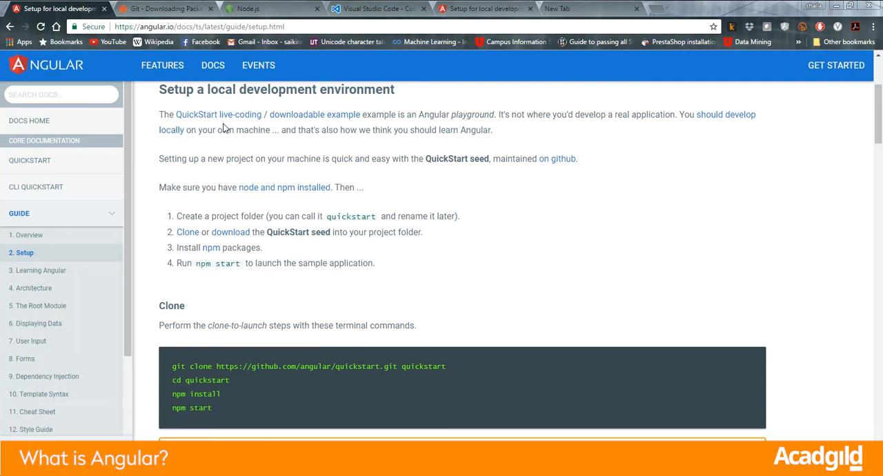
pyautogui.moveTo(430, 160)
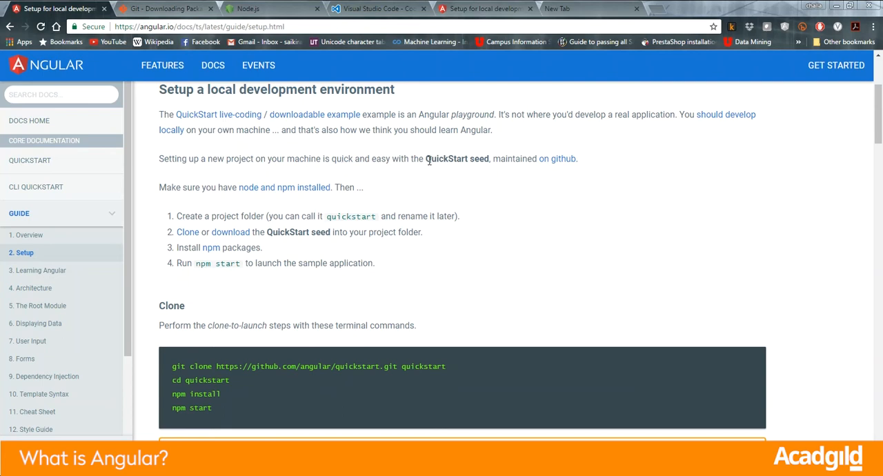
pyautogui.doubleClick(457, 159)
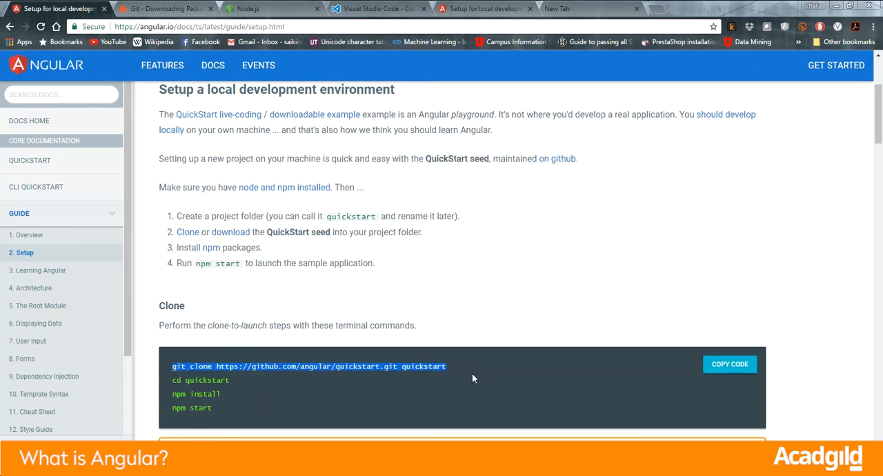
pyautogui.moveTo(380, 345)
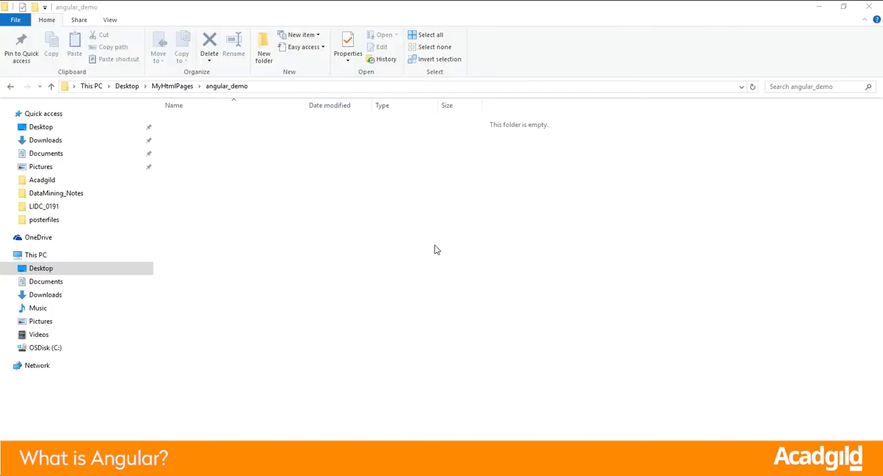
pyautogui.moveTo(308, 155)
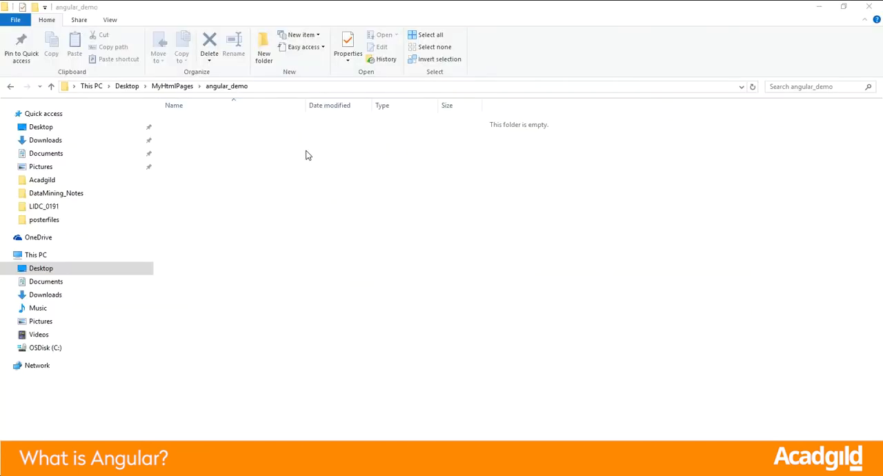
pyautogui.moveTo(376, 163)
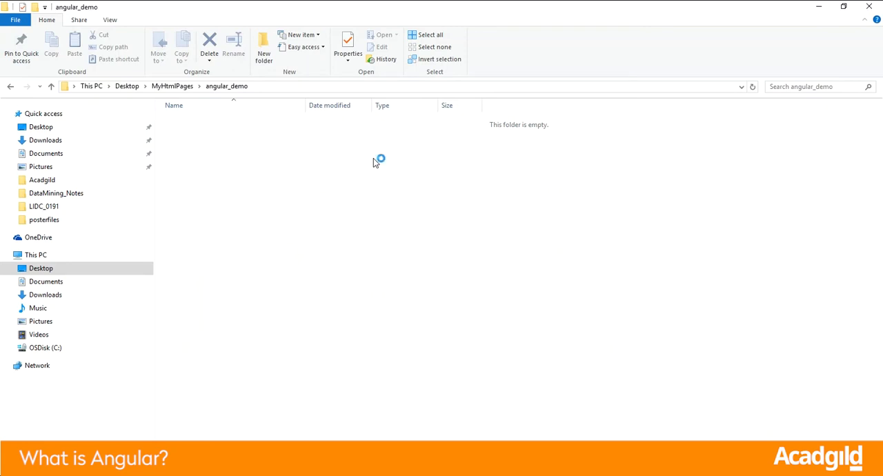
# - Open a command window in the empty angular_demo folder via the context menu
pyautogui.rightClick(378, 160)
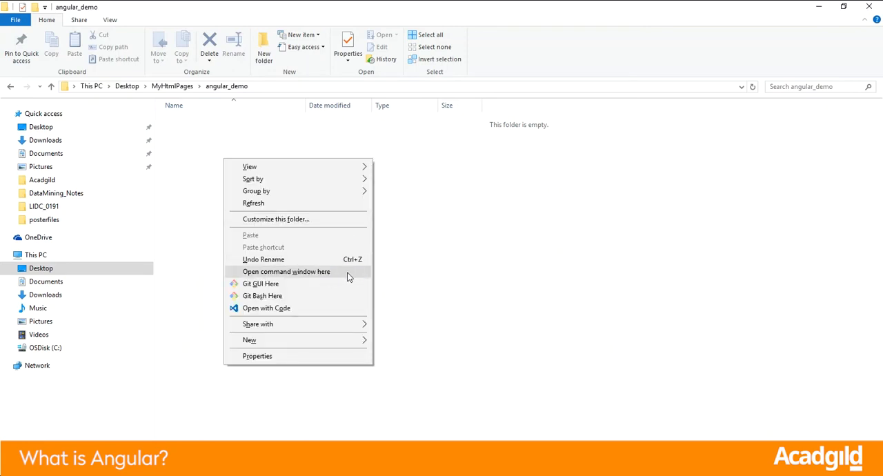
pyautogui.click(286, 272)
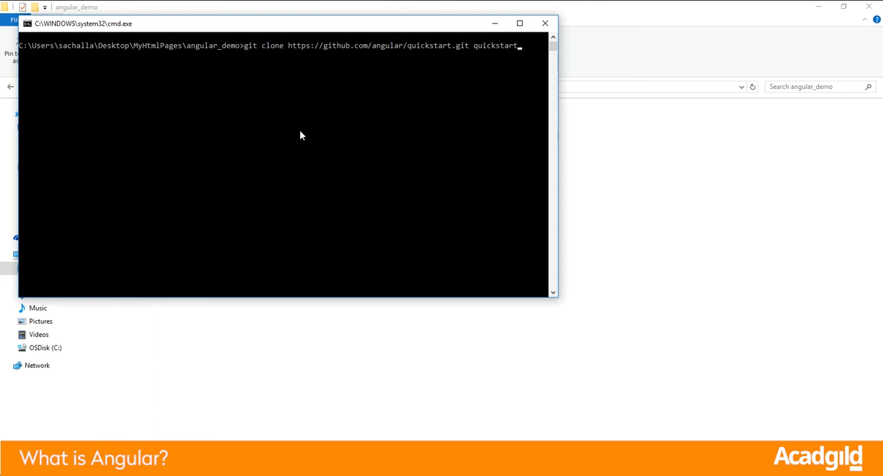
# - Run the git clone, list angular_demo with dir, then cd into quickstart
pyautogui.press('Return')
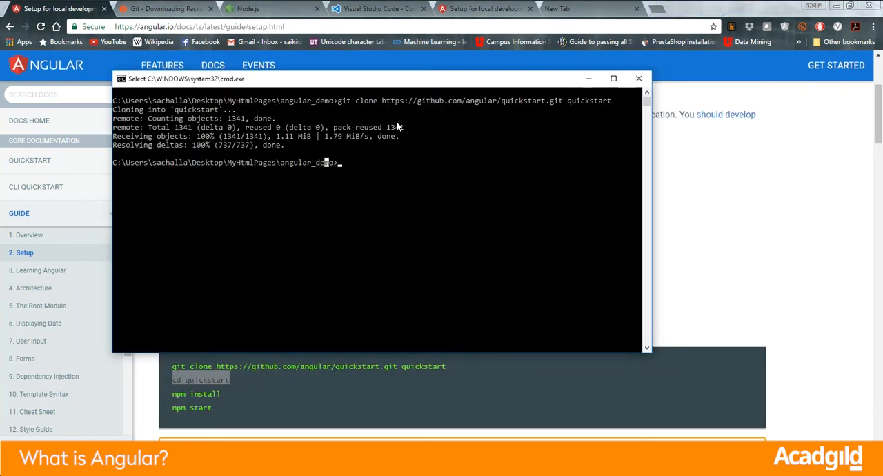
pyautogui.write('dir')
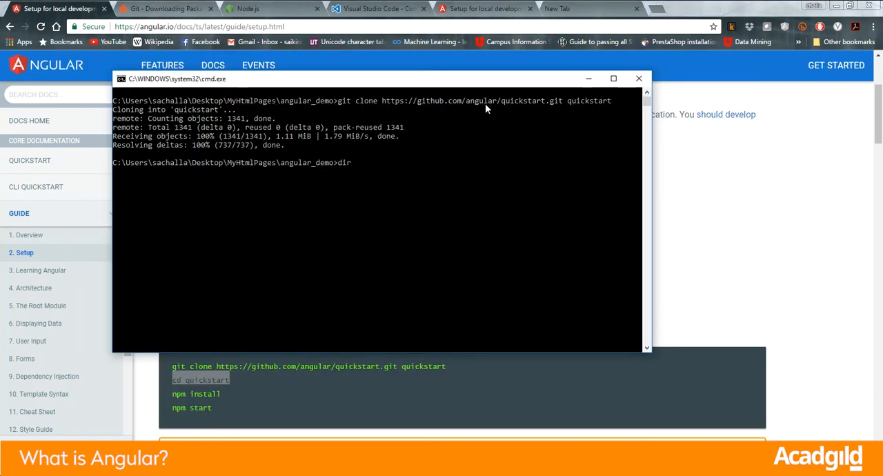
pyautogui.press('Return')
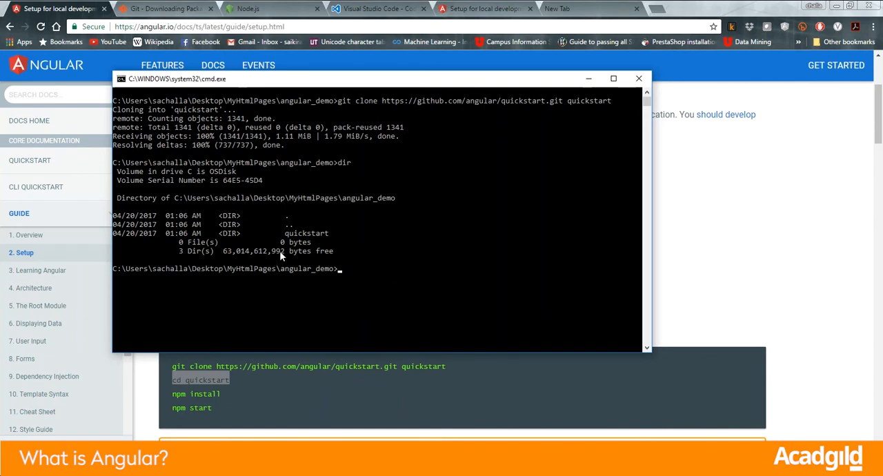
pyautogui.write('cd')
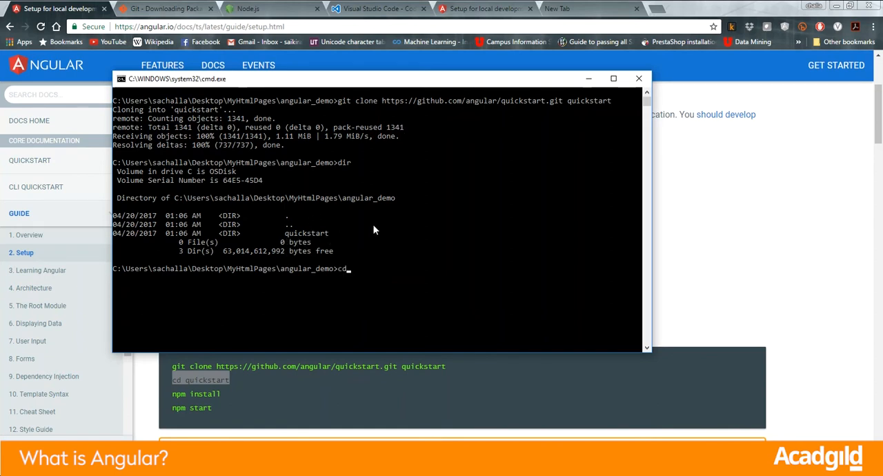
pyautogui.press('Return')
pyautogui.write('dir')
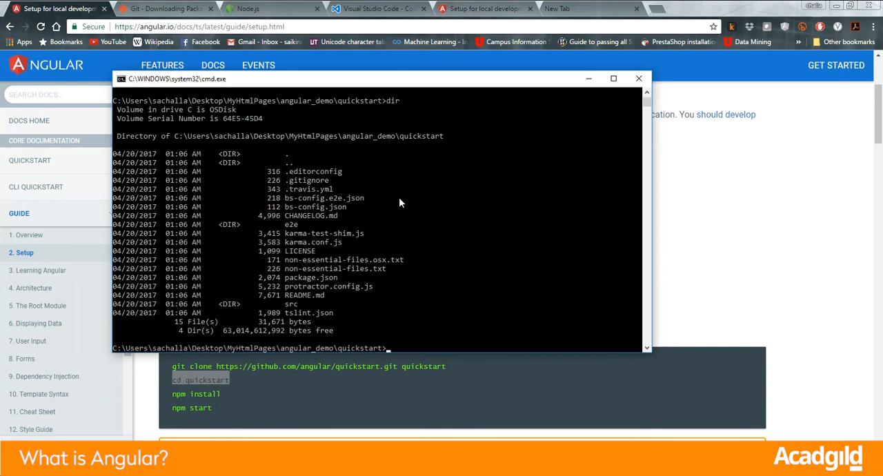
pyautogui.moveTo(475, 91)
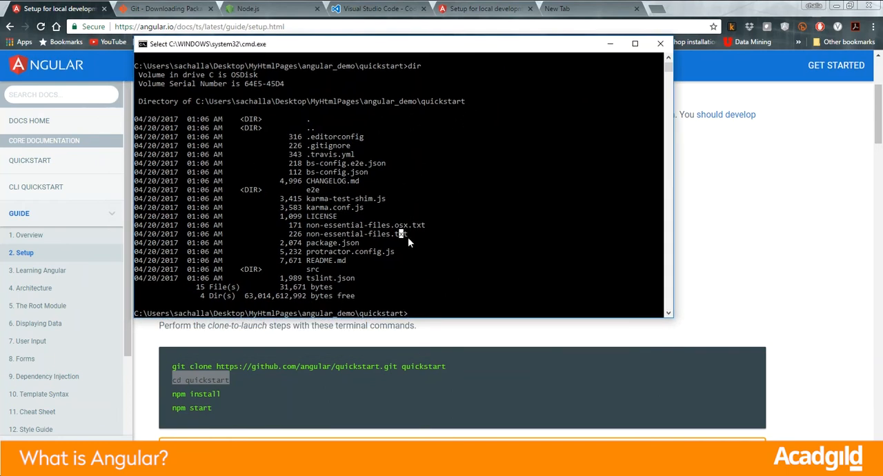
# - Run npm install for the quickstart project, then begin the code command
pyautogui.write('npm in')
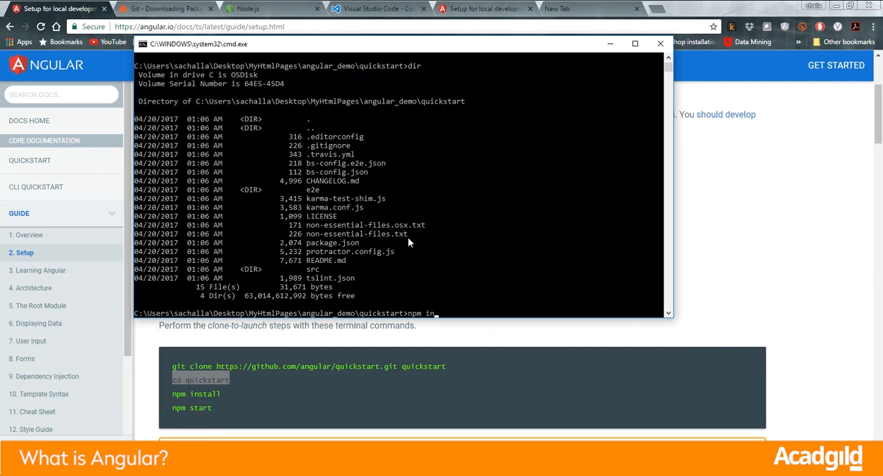
pyautogui.write('stall')
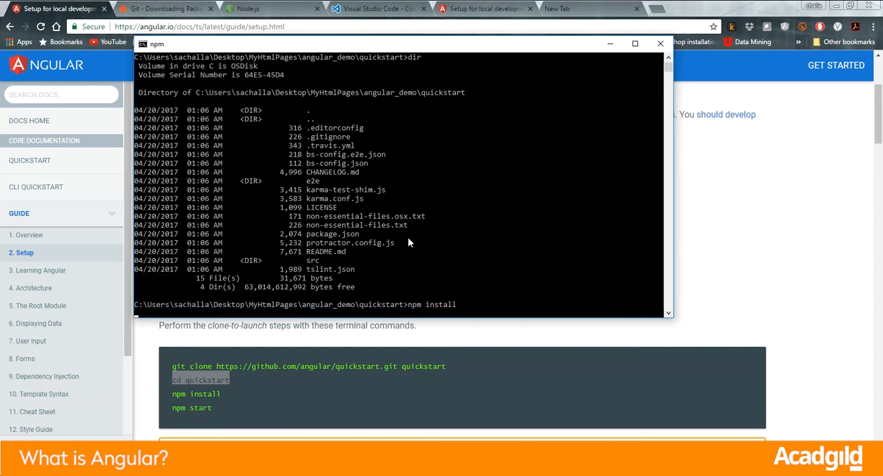
pyautogui.moveTo(307, 247)
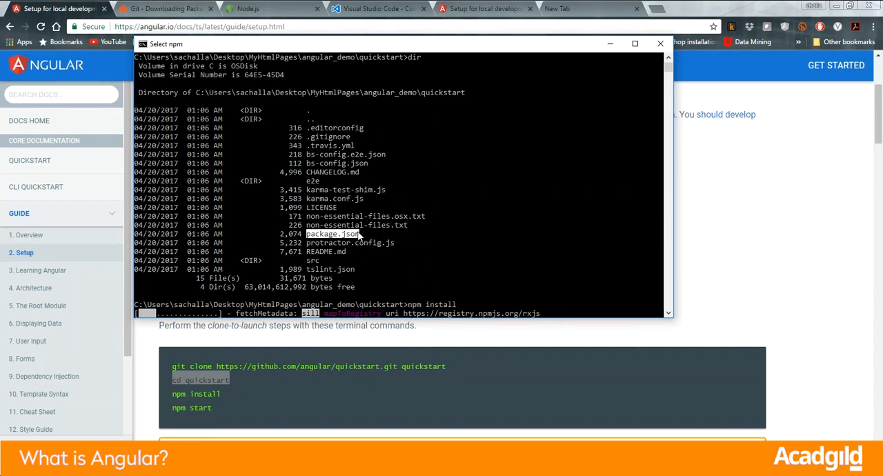
pyautogui.moveTo(444, 250)
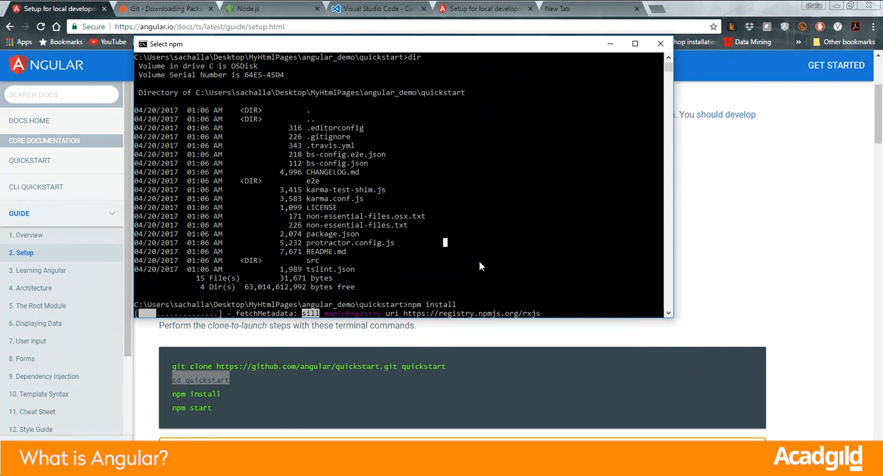
pyautogui.moveTo(411, 310)
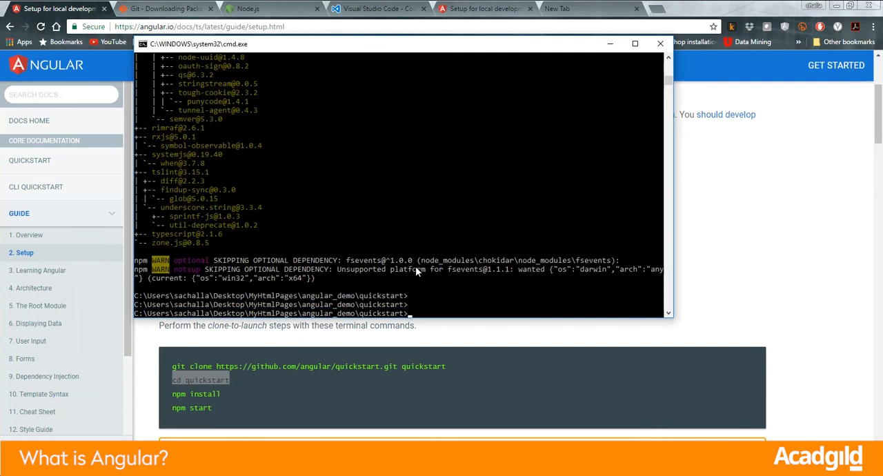
pyautogui.write('code')
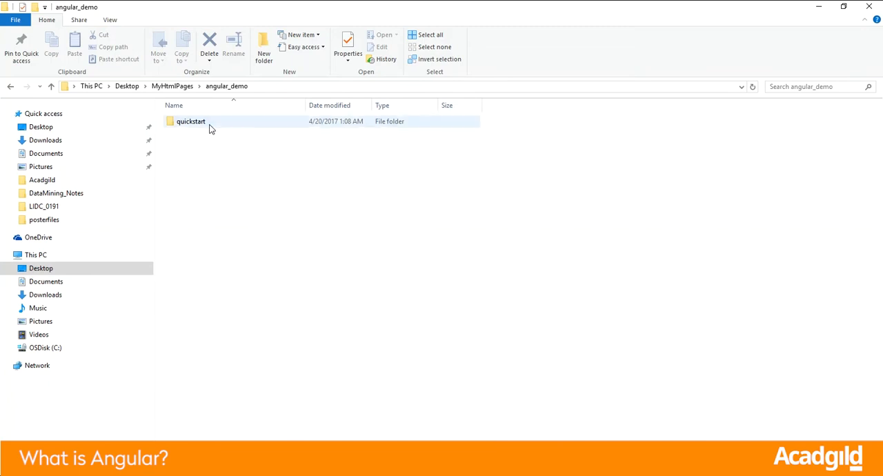
# - Pick the quickstart folder in angular_demo to open it in Visual Studio Code
pyautogui.click(190, 121)
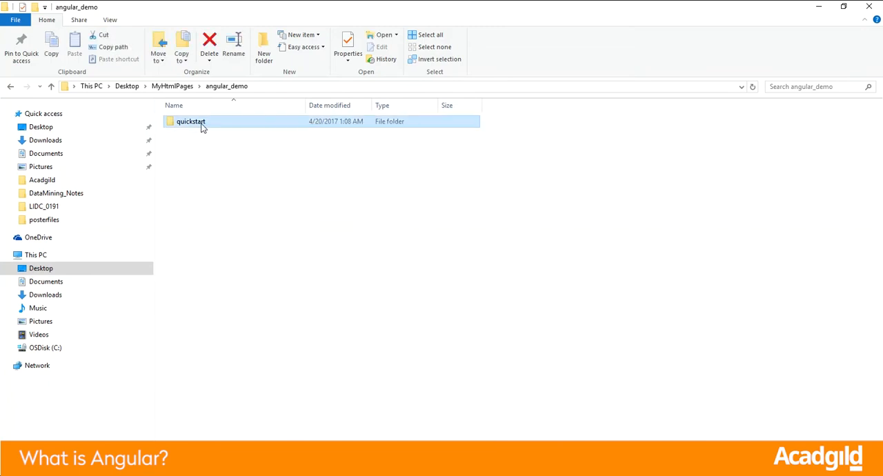
pyautogui.moveTo(298, 204)
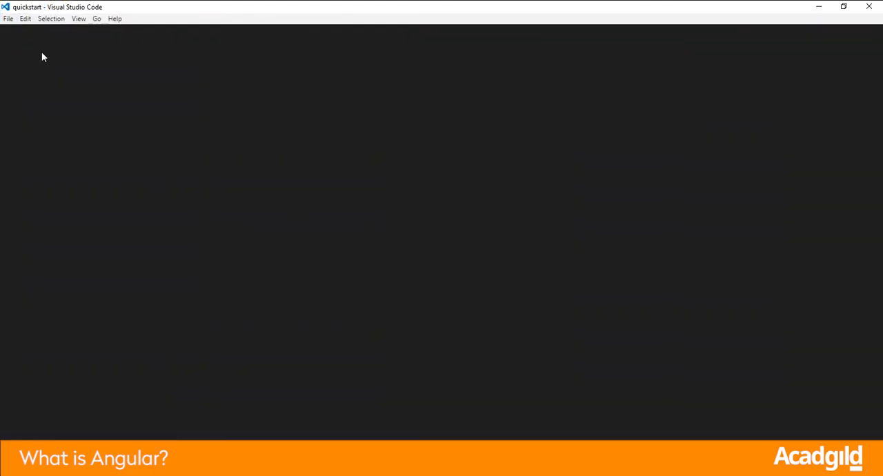
# - Show the quickstart files in Explorer, expand src, glance at index.html and open main.ts
pyautogui.click(13, 37)
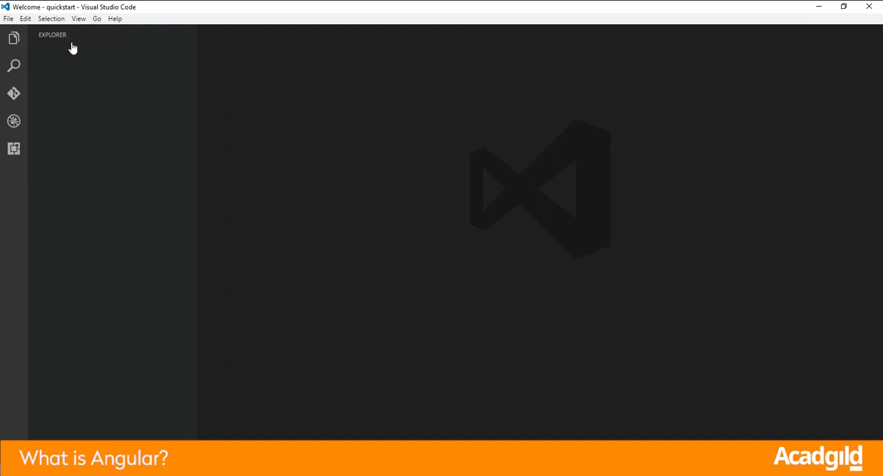
pyautogui.click(14, 38)
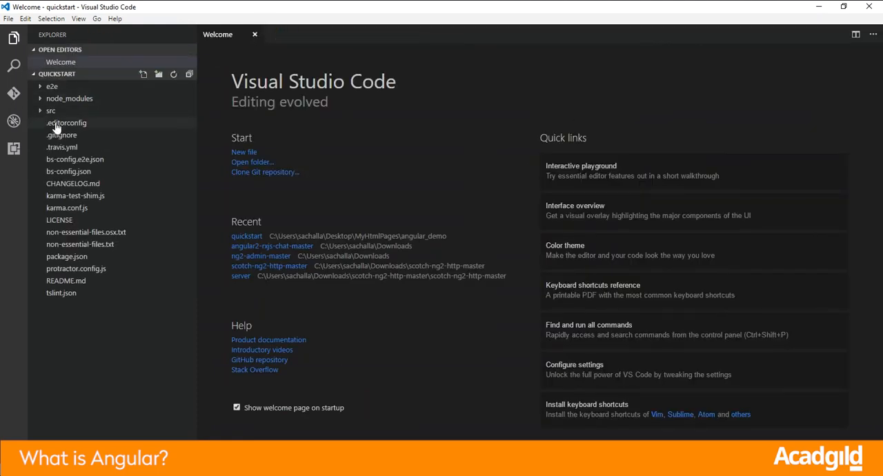
pyautogui.moveTo(55, 320)
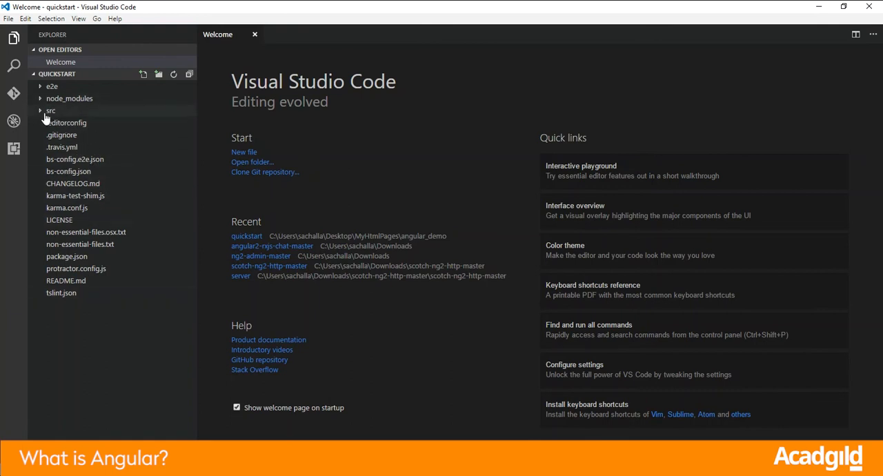
pyautogui.click(49, 110)
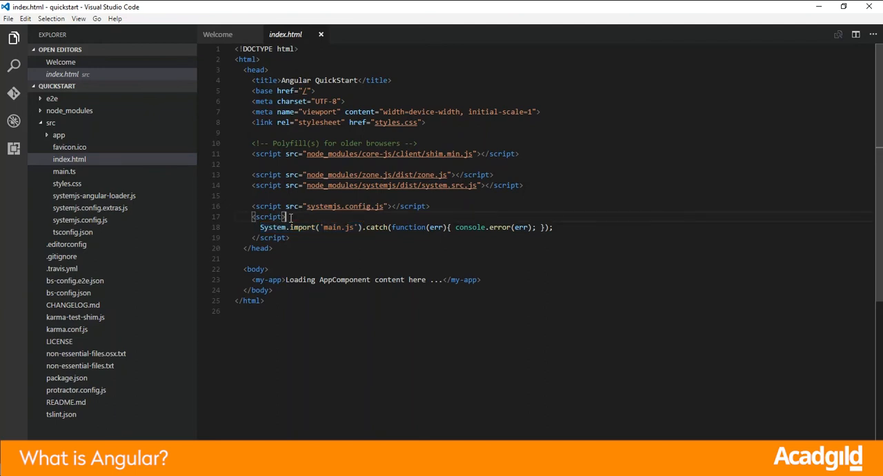
pyautogui.click(324, 226)
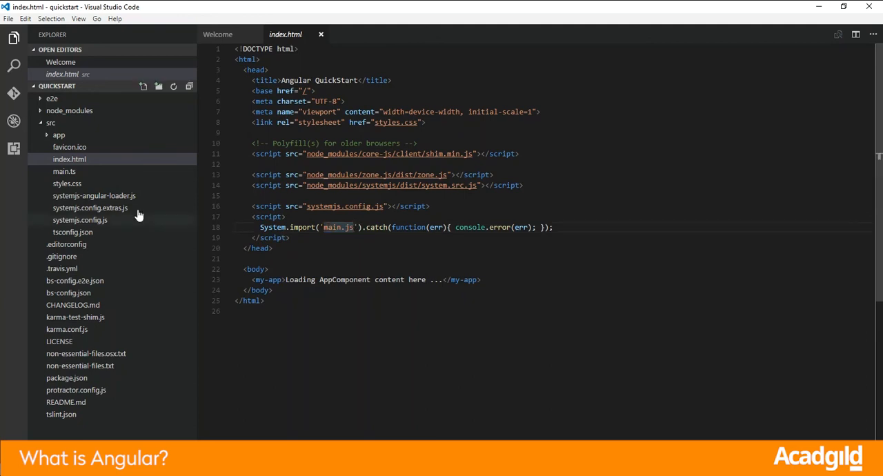
pyautogui.click(63, 171)
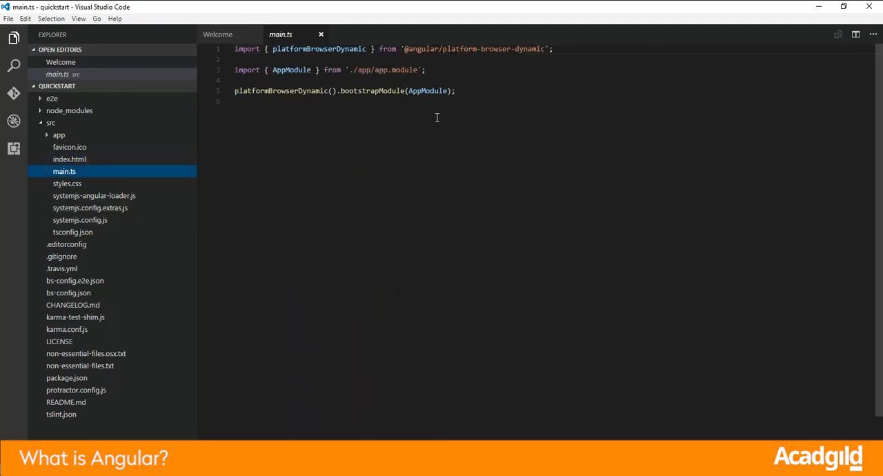
pyautogui.moveTo(254, 146)
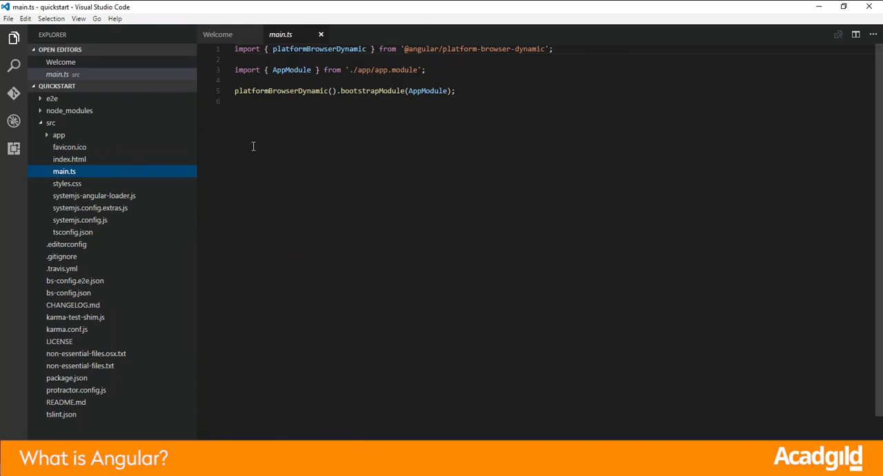
pyautogui.moveTo(276, 133)
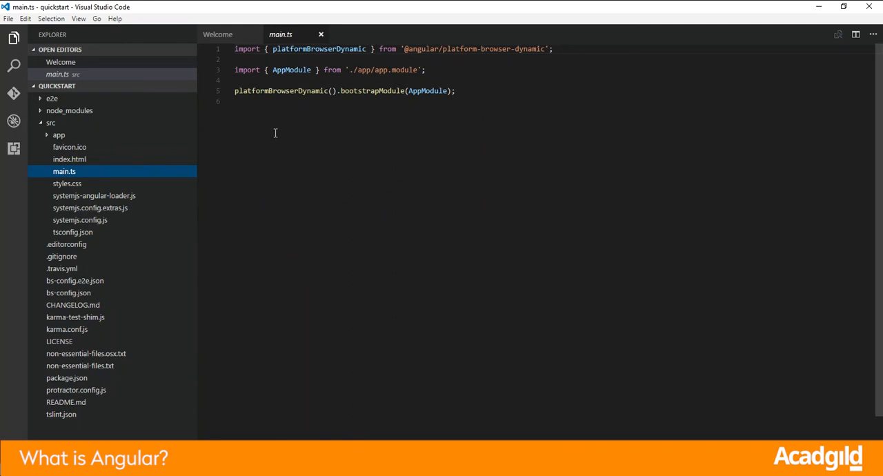
pyautogui.moveTo(248, 147)
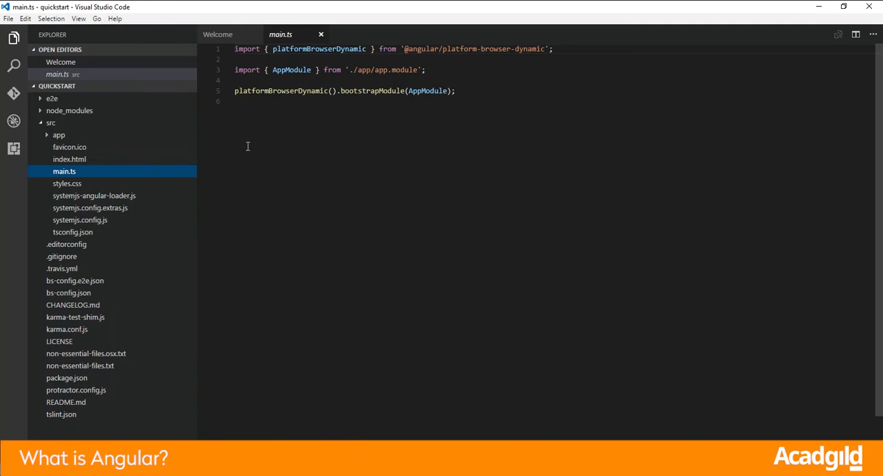
pyautogui.moveTo(144, 169)
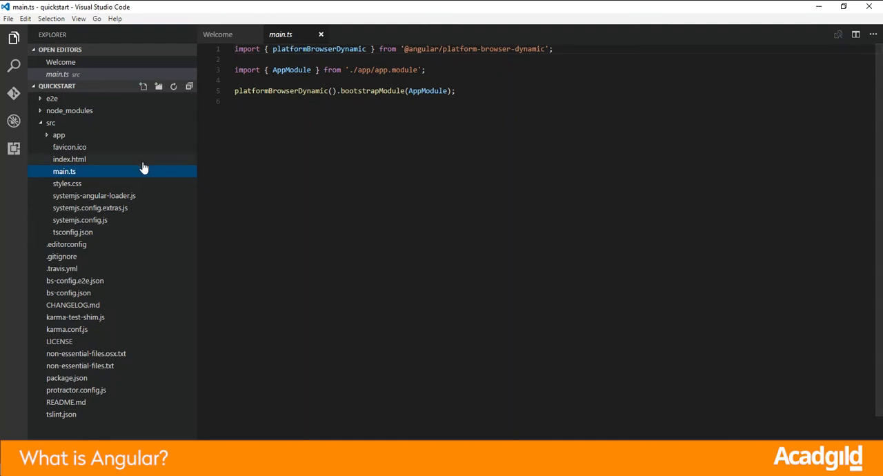
pyautogui.moveTo(181, 144)
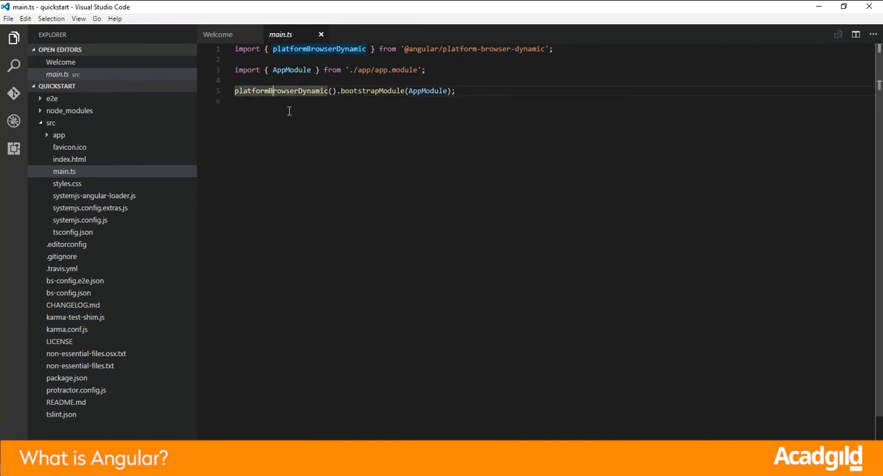
pyautogui.doubleClick(366, 92)
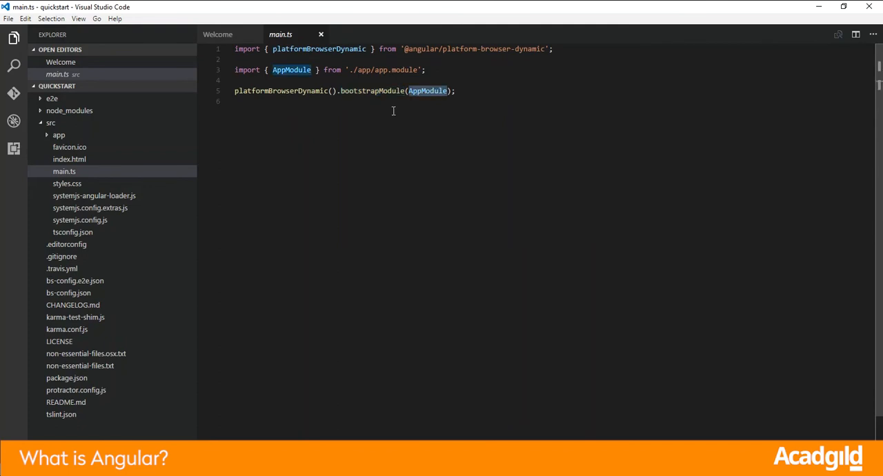
pyautogui.moveTo(411, 119)
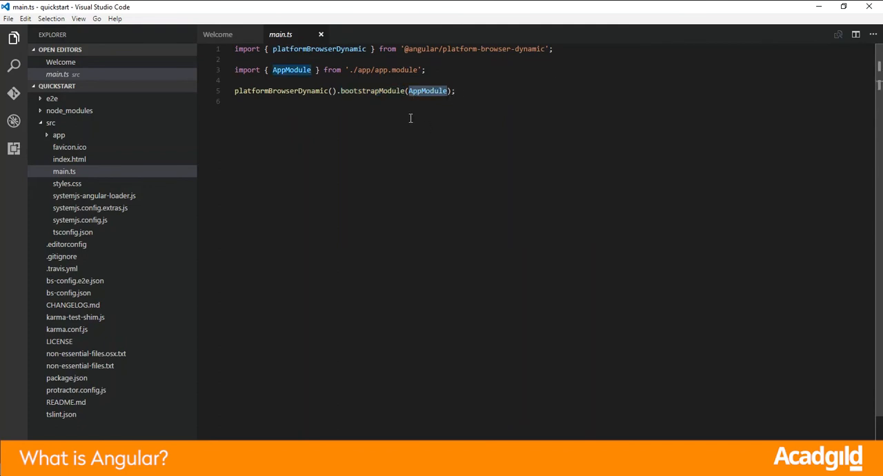
pyautogui.moveTo(320, 78)
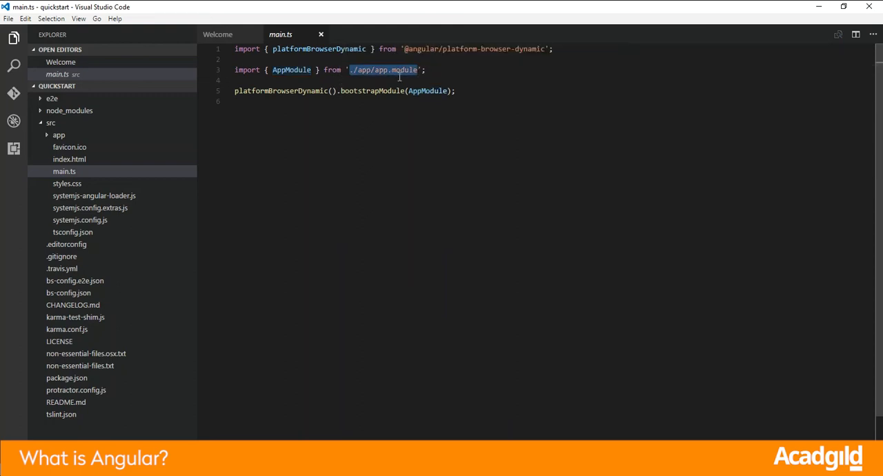
pyautogui.click(376, 69)
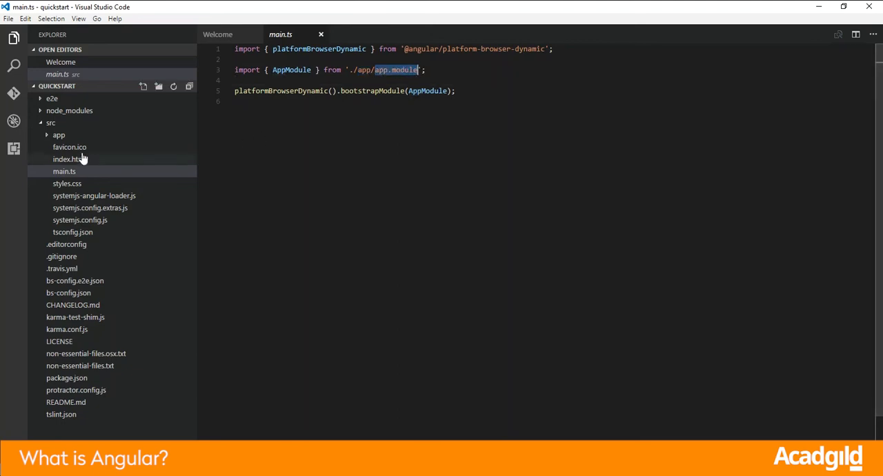
# - Expand src/app, open app.module.ts and highlight AppComponent in declarations and bootstrap
pyautogui.click(58, 134)
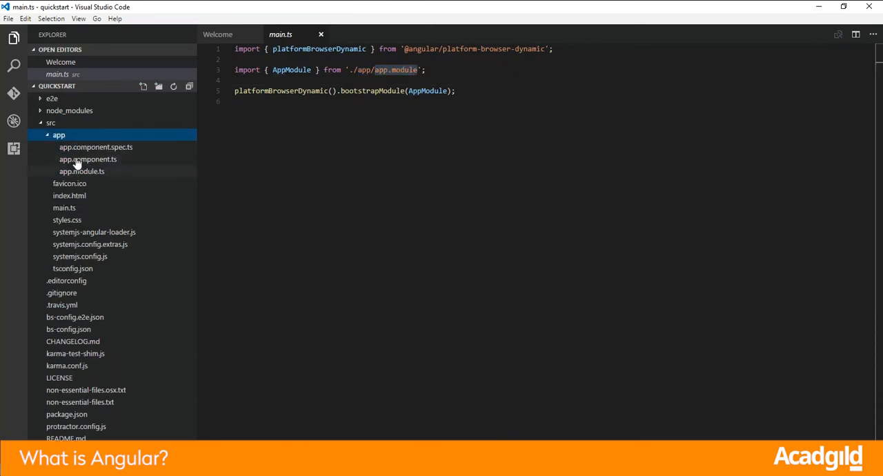
pyautogui.moveTo(97, 176)
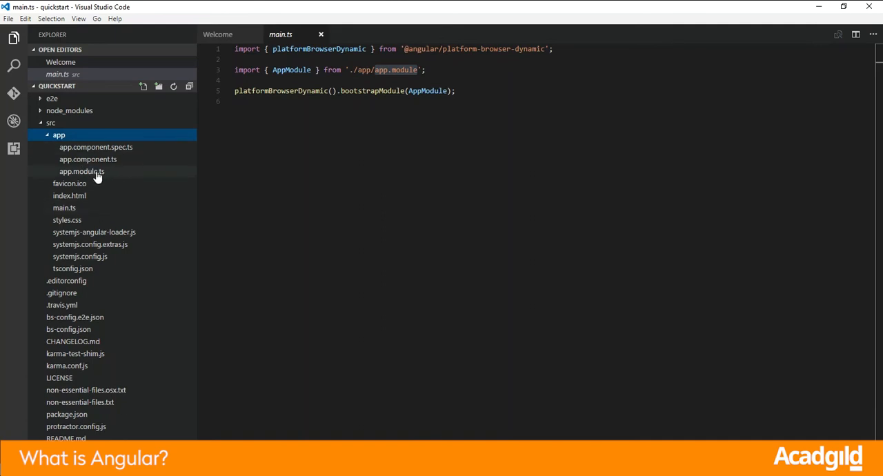
pyautogui.moveTo(113, 178)
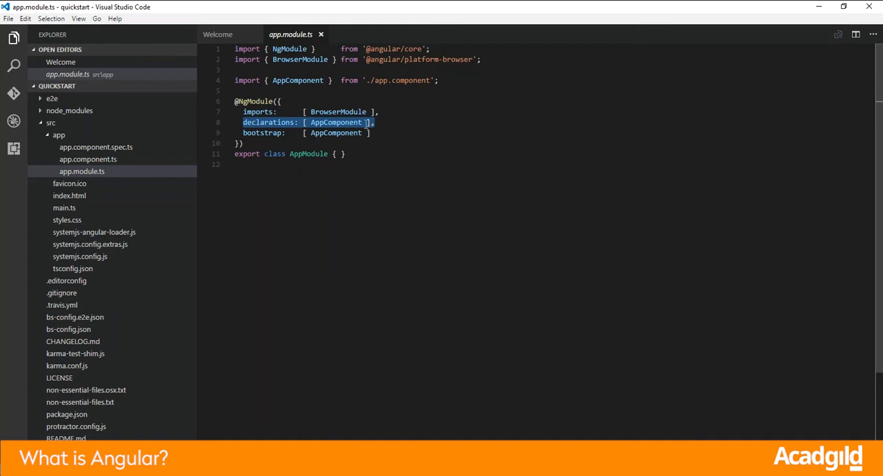
pyautogui.click(249, 132)
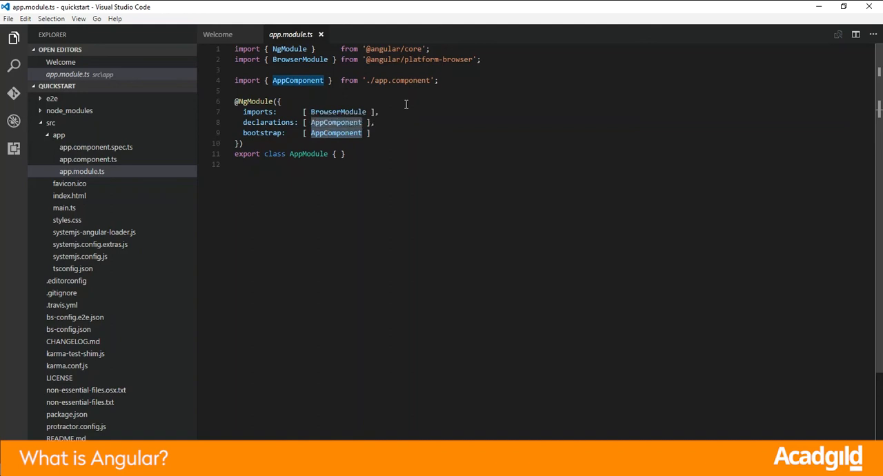
pyautogui.moveTo(365, 132)
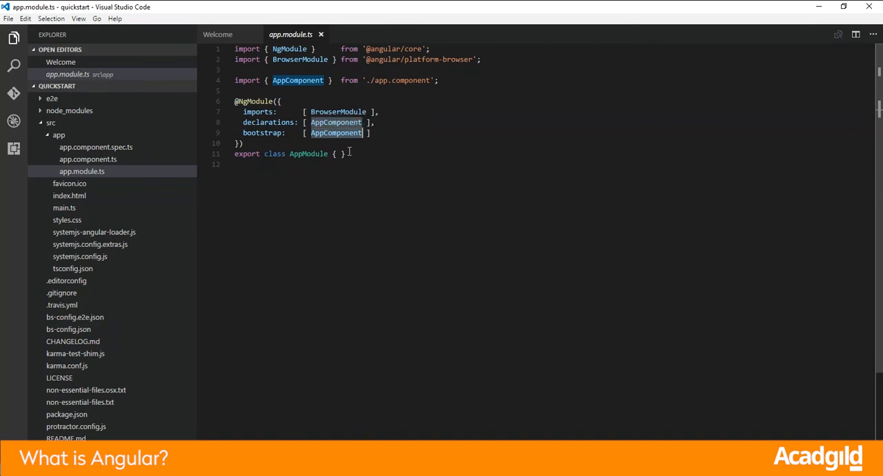
pyautogui.click(304, 172)
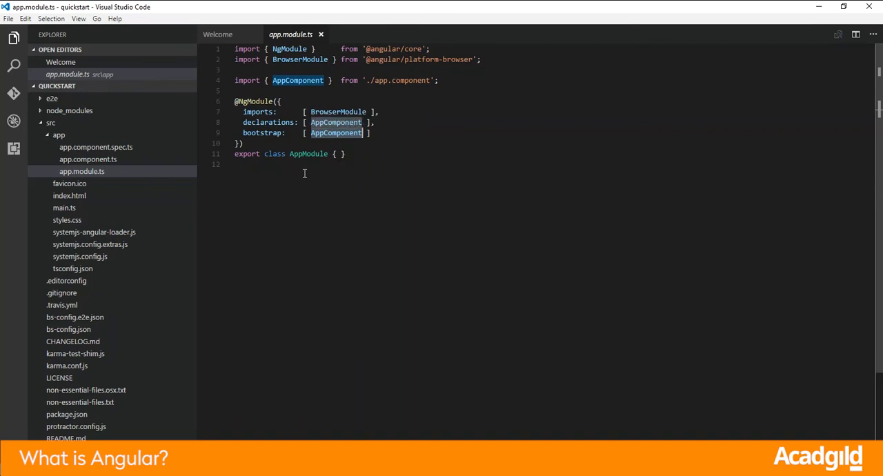
pyautogui.doubleClick(263, 132)
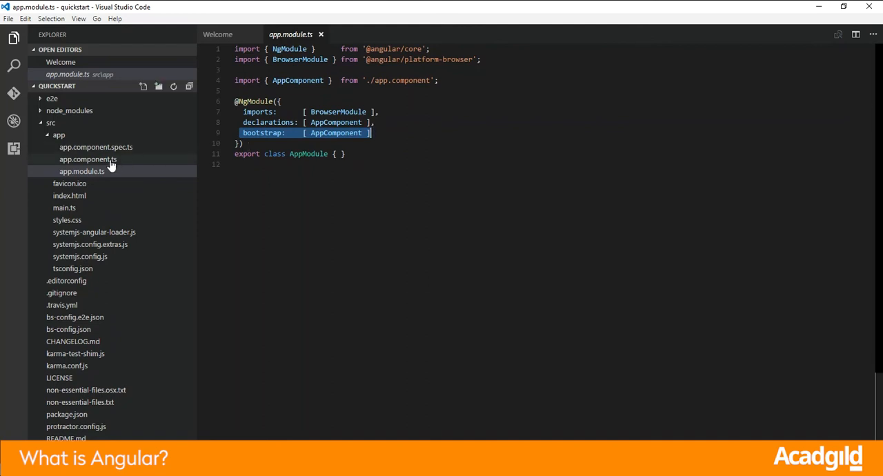
# - Open app.component.ts and highlight the selector property with its 'my-app' value
pyautogui.click(88, 159)
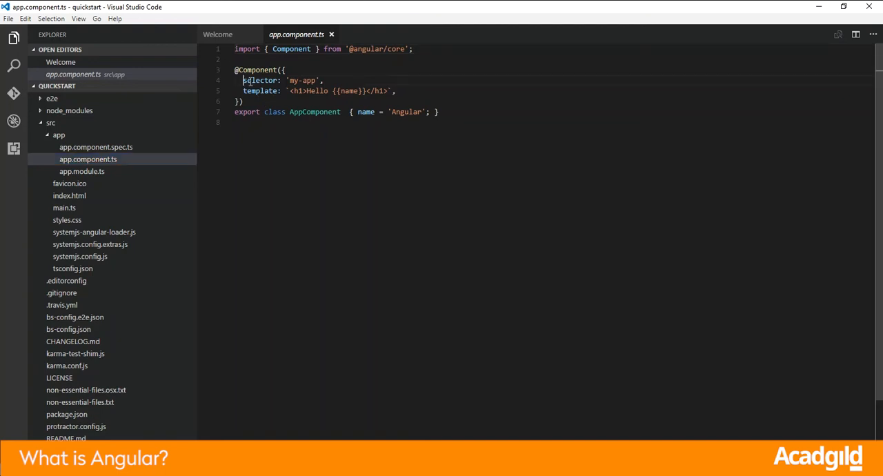
pyautogui.doubleClick(283, 81)
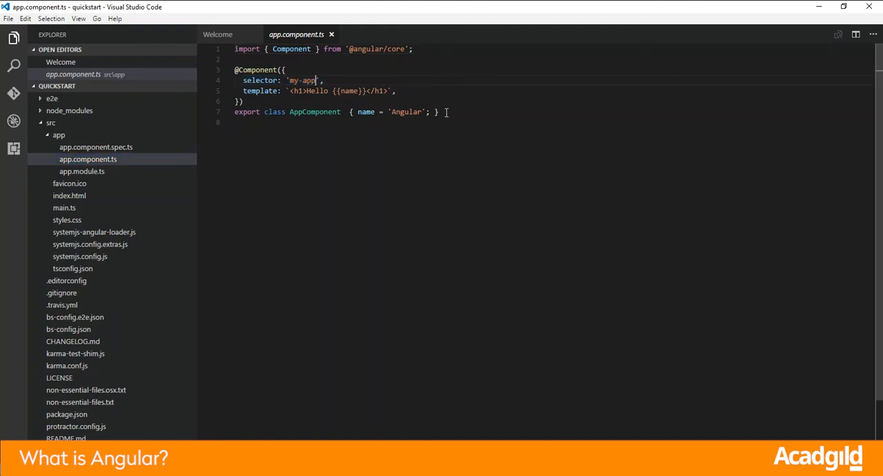
pyautogui.moveTo(482, 104)
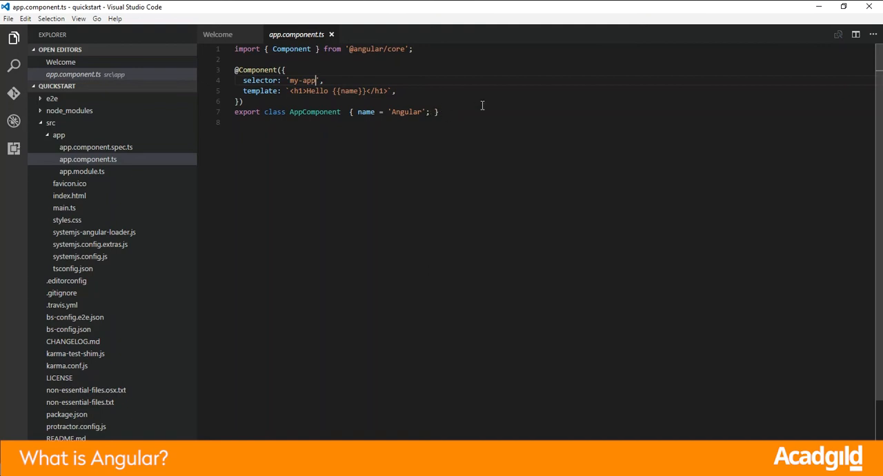
pyautogui.doubleClick(301, 80)
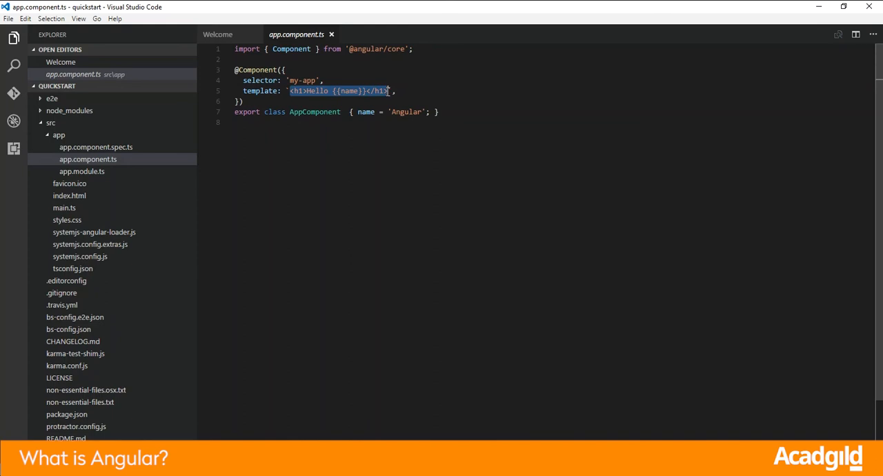
# - Highlight {{name}} in the h1 template and the exported AppComponent class name
pyautogui.click(337, 91)
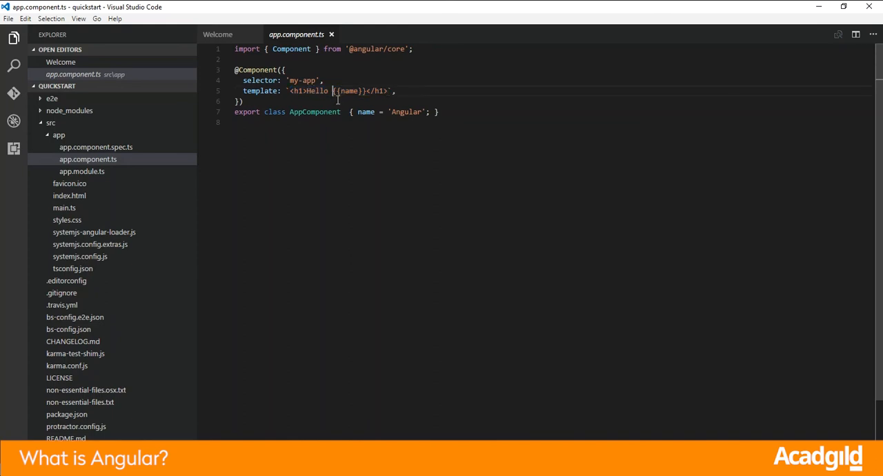
pyautogui.doubleClick(351, 91)
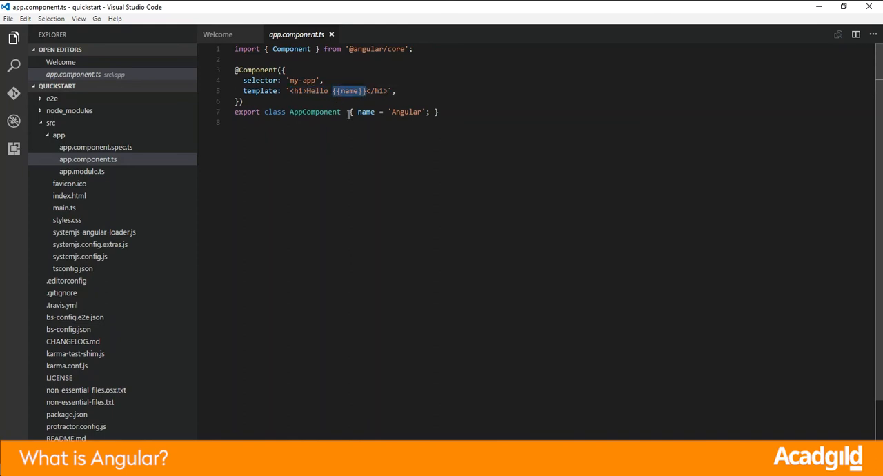
pyautogui.moveTo(347, 91)
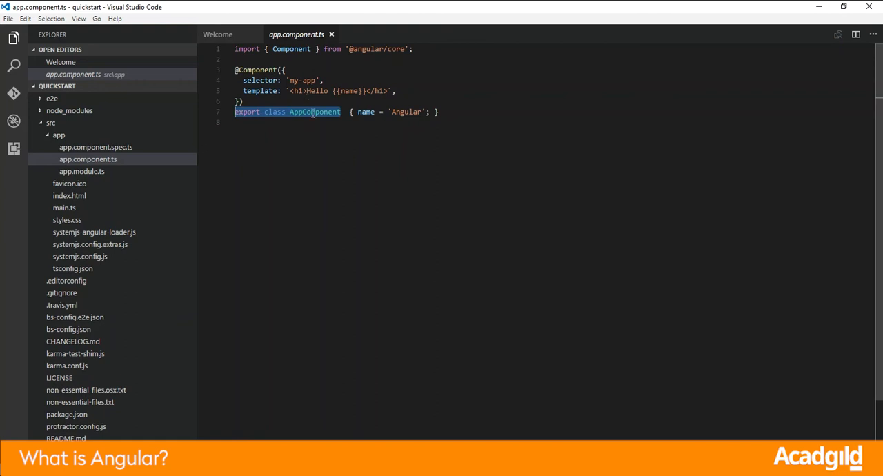
pyautogui.click(265, 111)
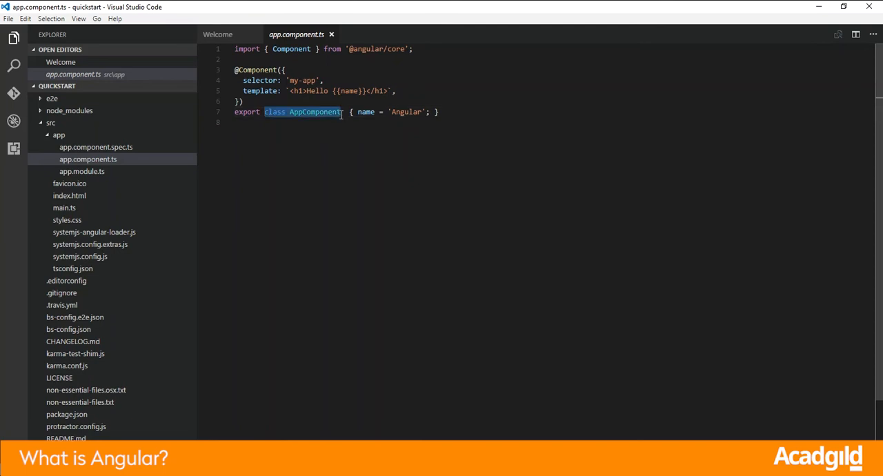
pyautogui.doubleClick(364, 112)
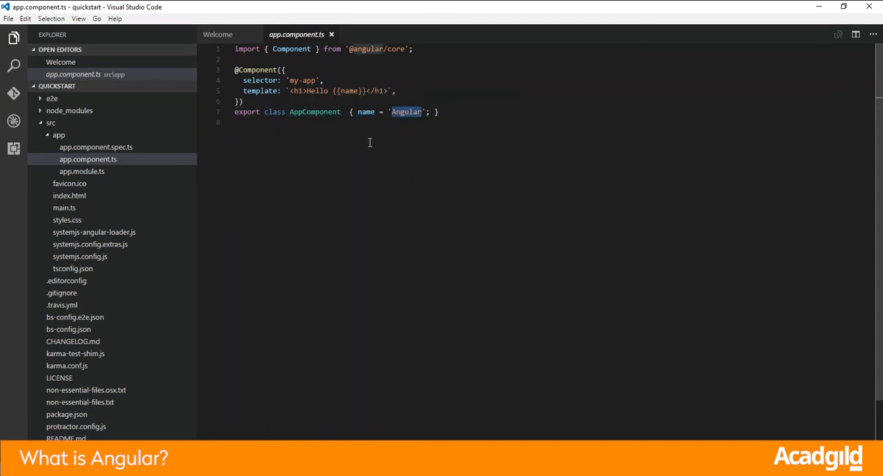
pyautogui.moveTo(647, 414)
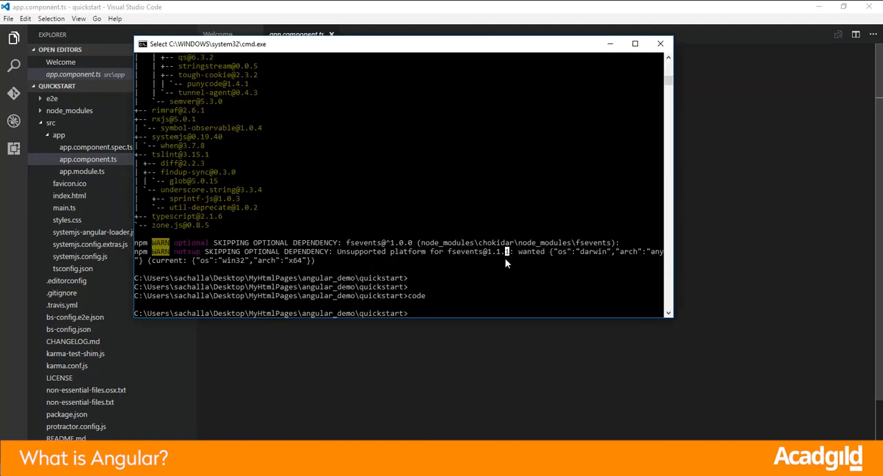
# - Run npm start in the quickstart folder to build and serve the app
pyautogui.write('npm start')
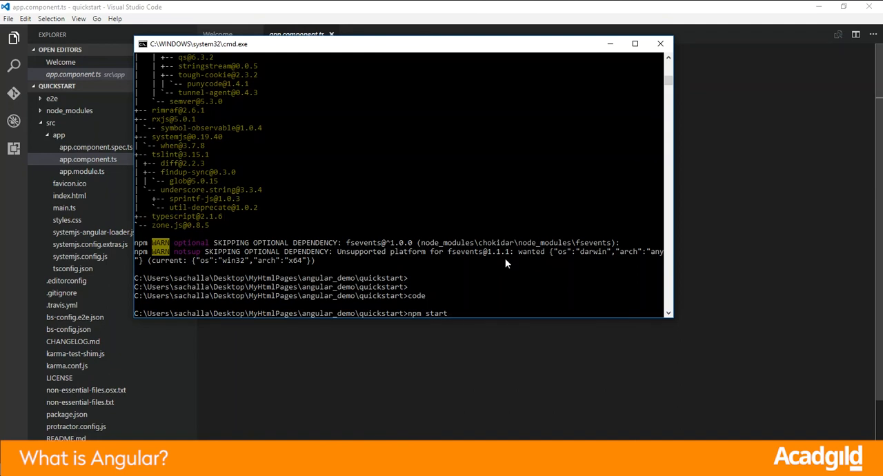
pyautogui.press('Return')
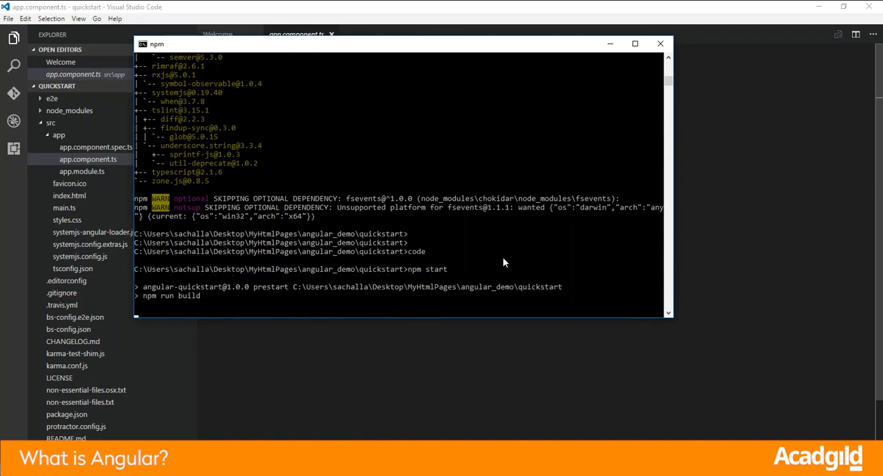
pyautogui.moveTo(259, 113)
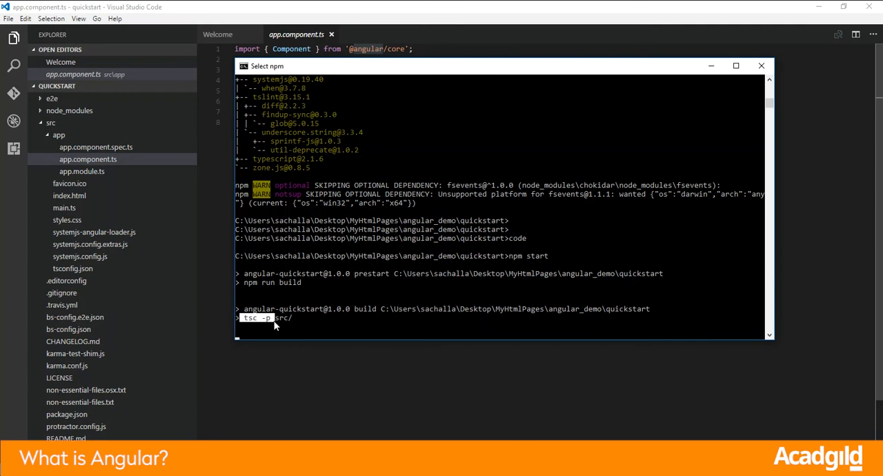
pyautogui.moveTo(309, 265)
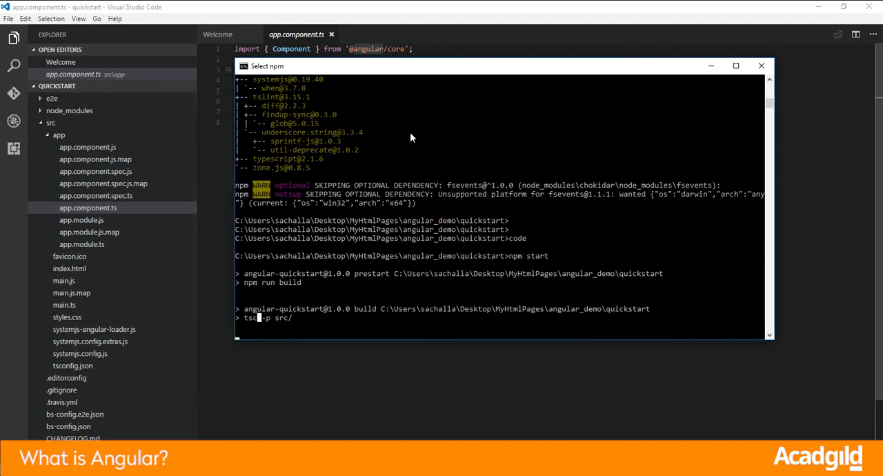
pyautogui.moveTo(434, 76)
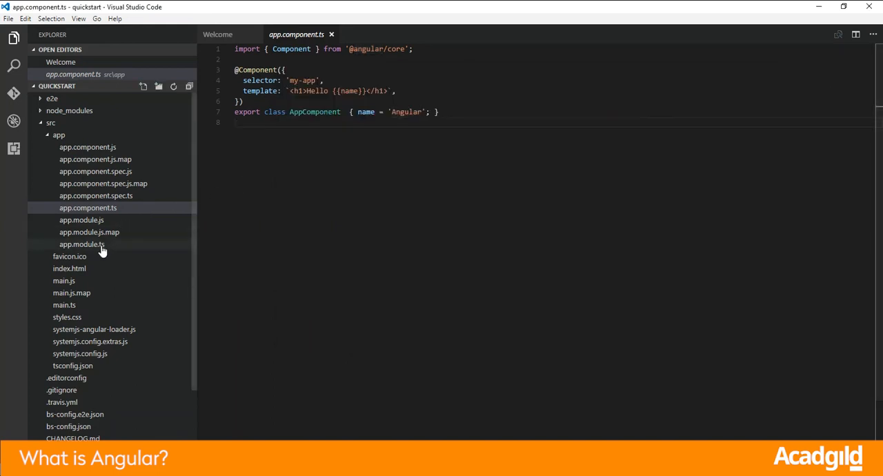
pyautogui.moveTo(102, 207)
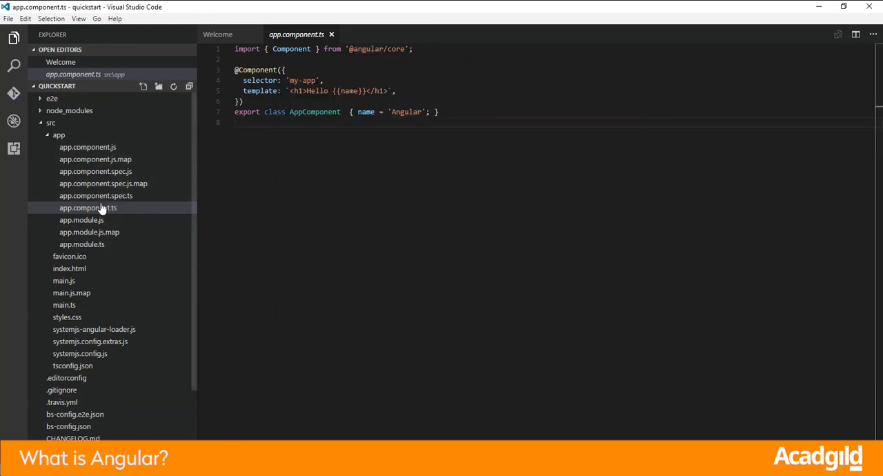
pyautogui.moveTo(111, 248)
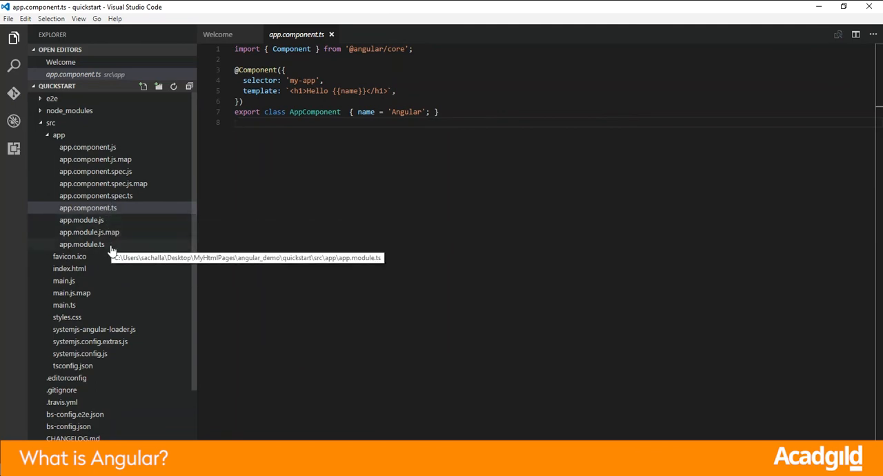
# - Open the compiled app.module.js under src/app and select all its generated JavaScript
pyautogui.click(81, 245)
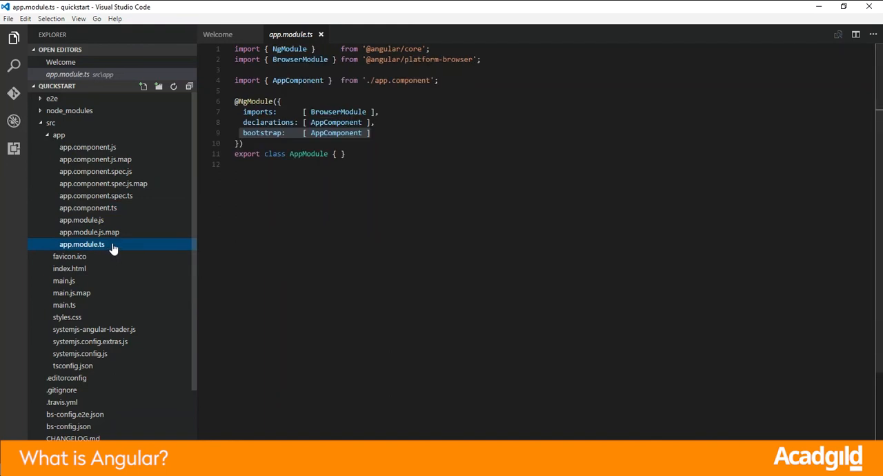
pyautogui.moveTo(111, 232)
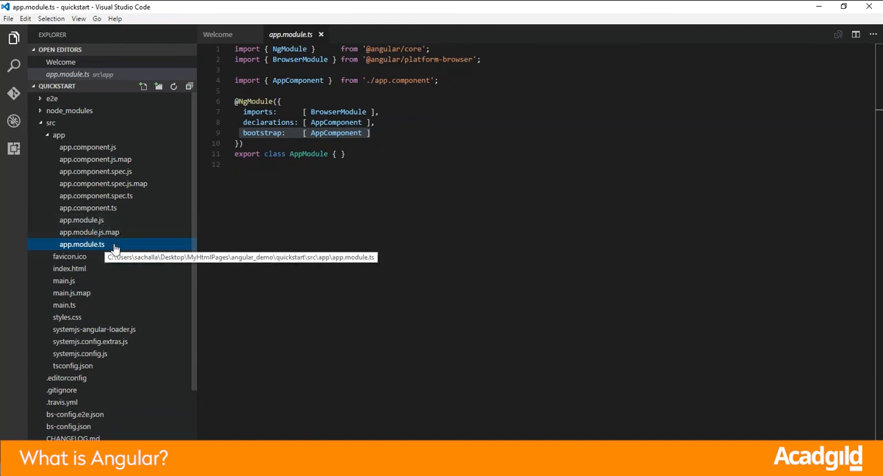
pyautogui.moveTo(110, 232)
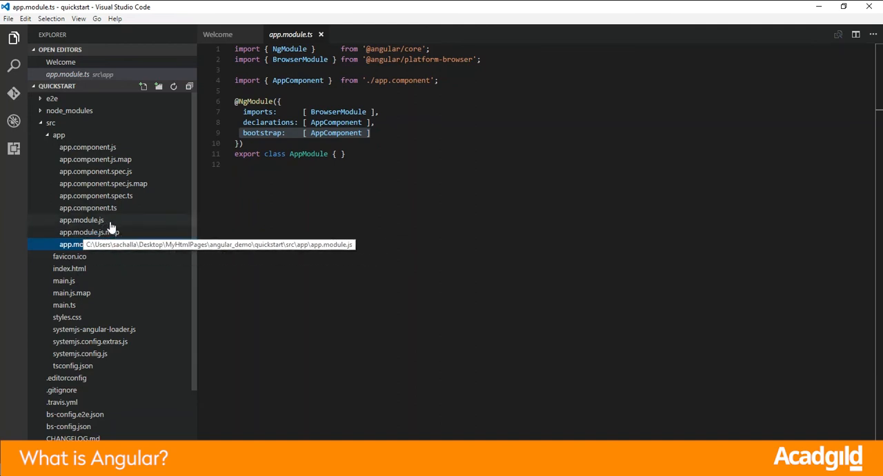
pyautogui.click(82, 220)
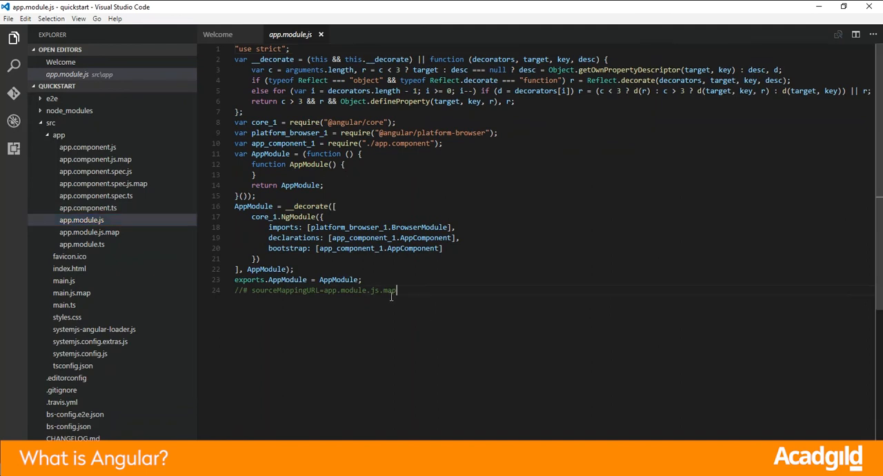
pyautogui.press('ctrl+a')
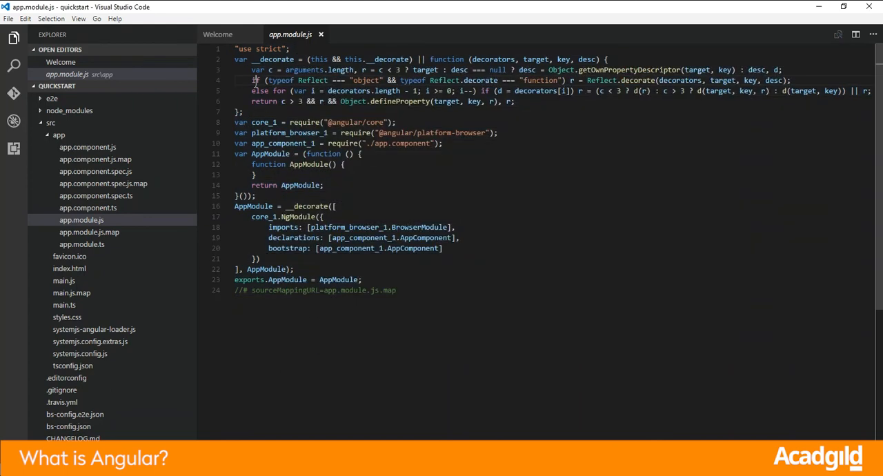
# - Open app.component.ts and highlight {{name}} in the template and the name property set to Angular
pyautogui.click(88, 207)
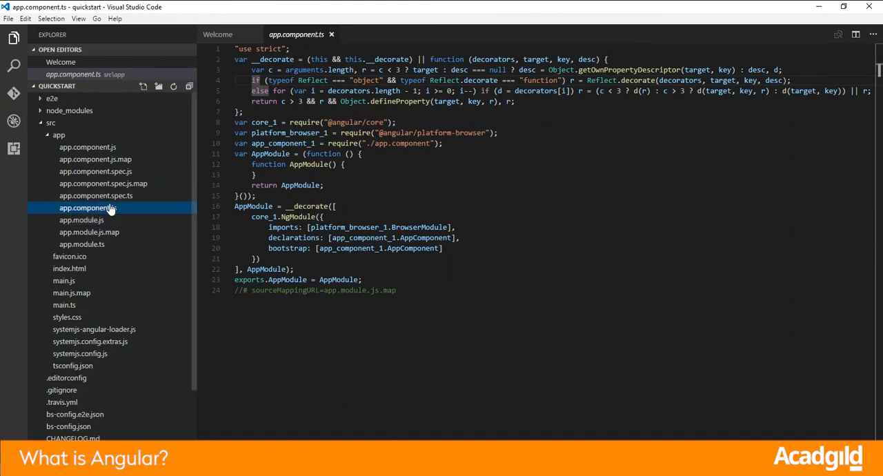
pyautogui.click(88, 207)
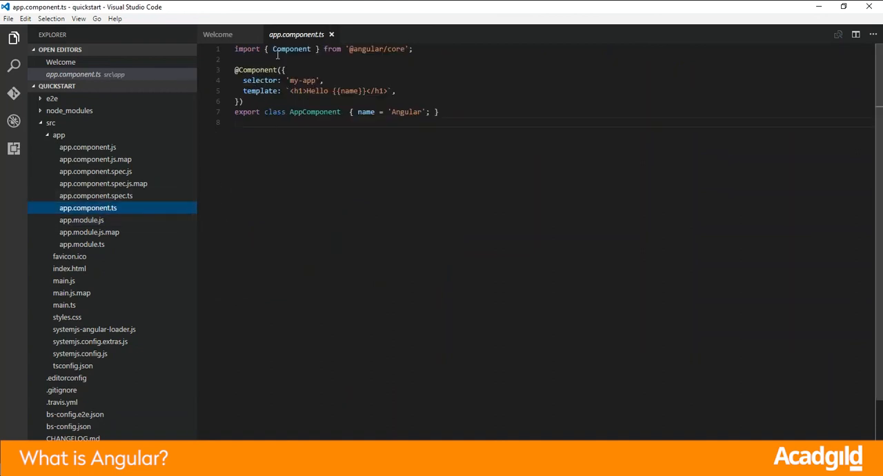
pyautogui.click(289, 91)
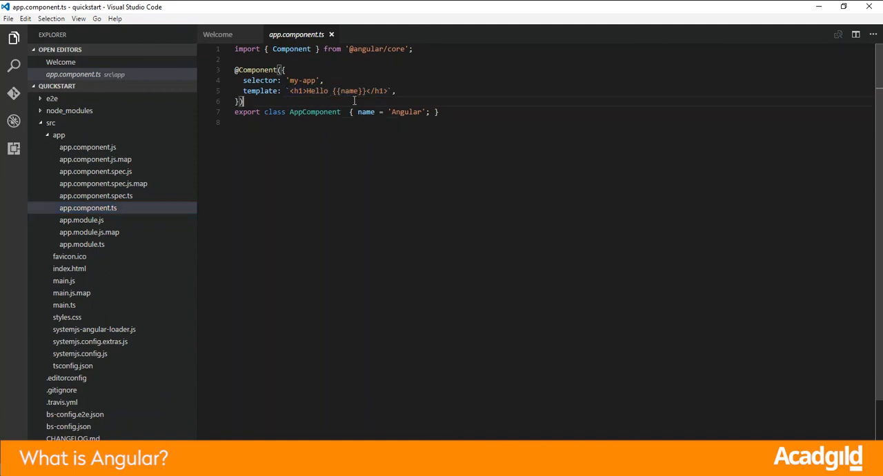
pyautogui.doubleClick(347, 92)
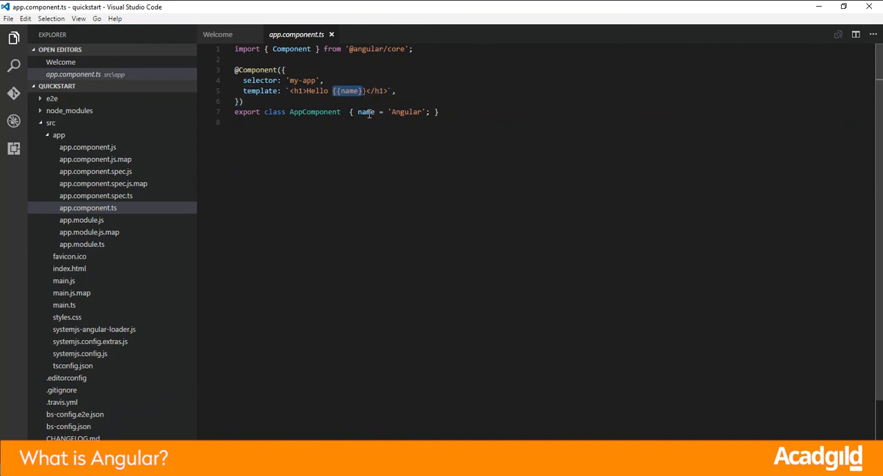
pyautogui.doubleClick(405, 112)
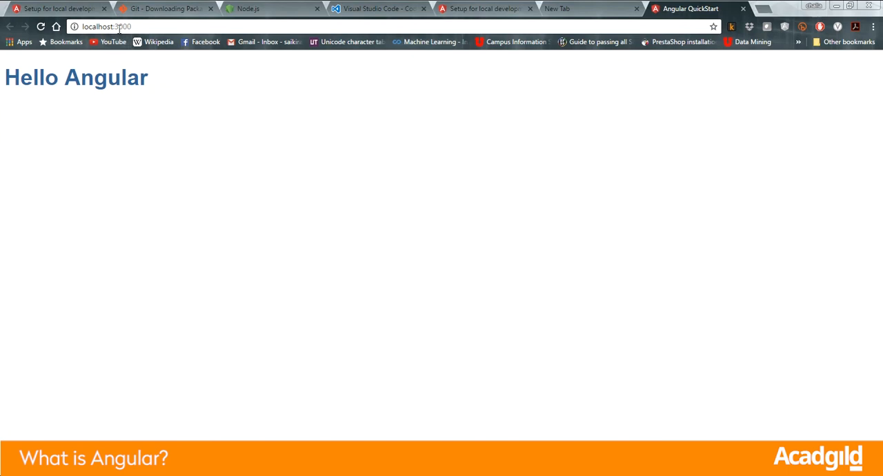
pyautogui.doubleClick(123, 26)
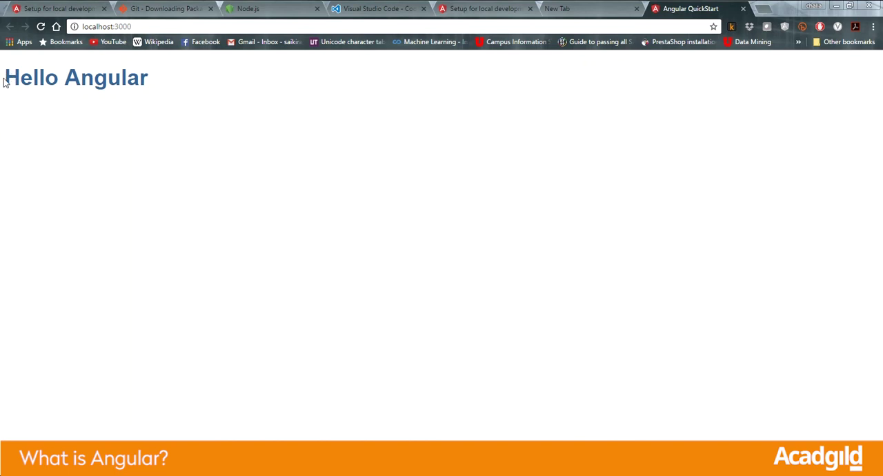
pyautogui.moveTo(566, 281)
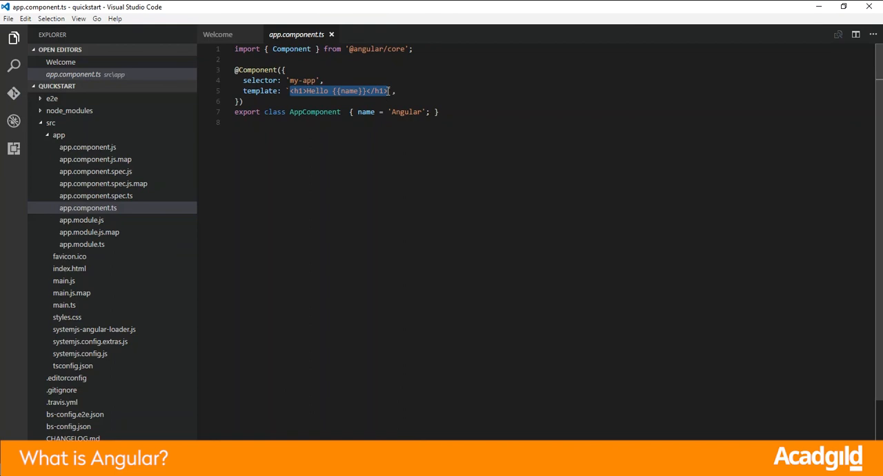
# - Delete the Hello template and write a multi-line template starting with <h1>Angular Demo</h1>
pyautogui.press('Delete')
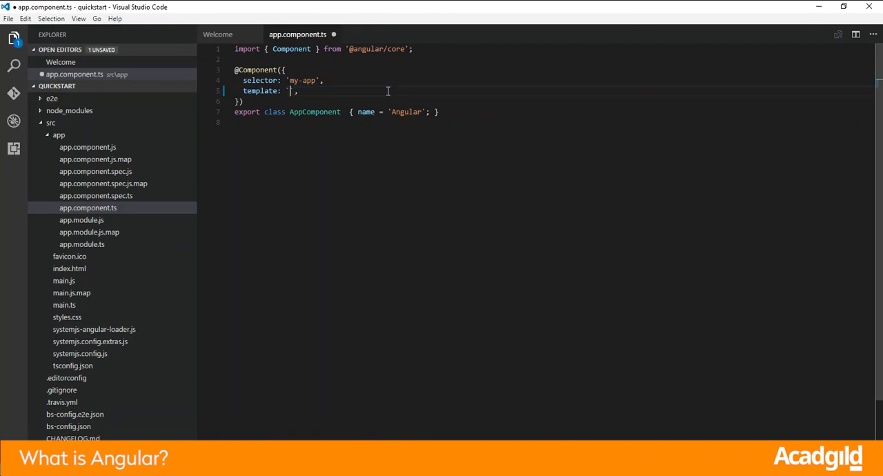
pyautogui.press('enter')
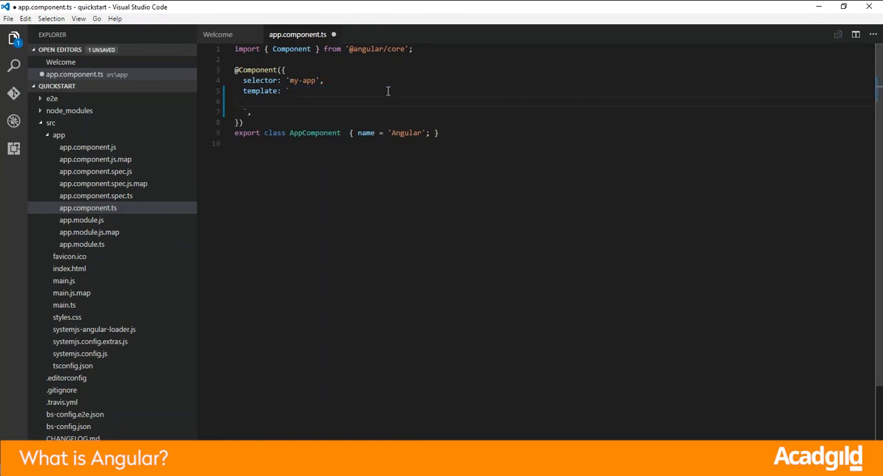
pyautogui.write('<h1>Angual')
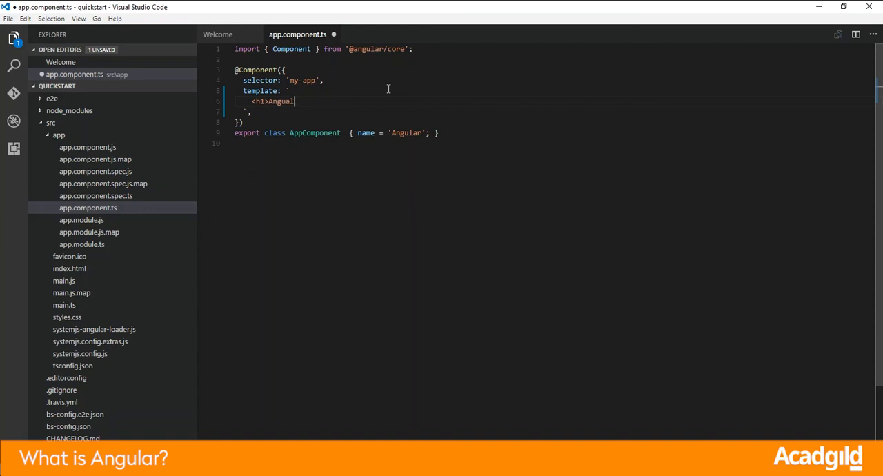
pyautogui.write('D')
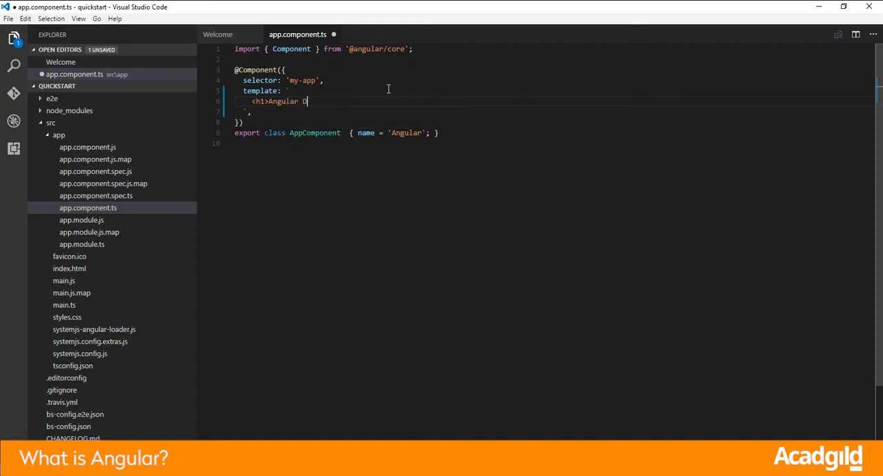
pyautogui.write('emo<')
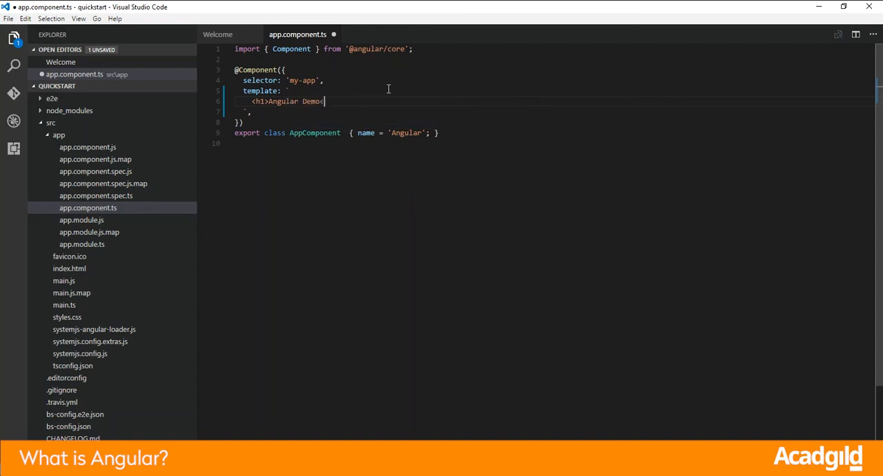
pyautogui.write('</h1>')
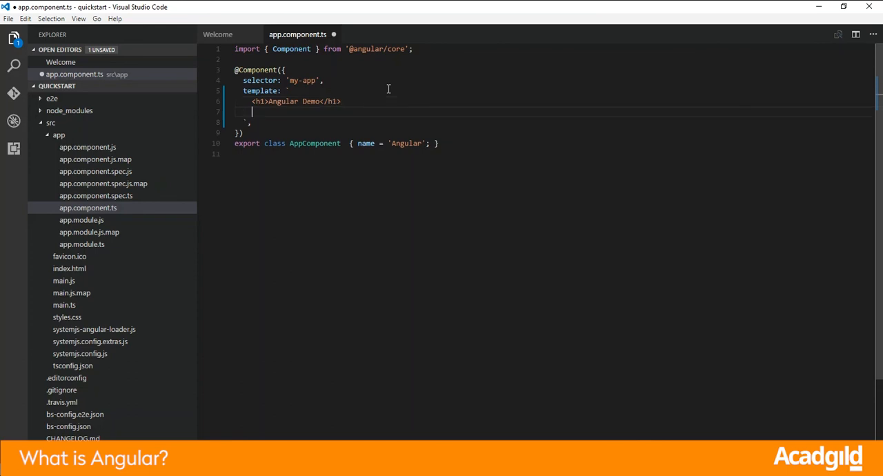
pyautogui.write('<')
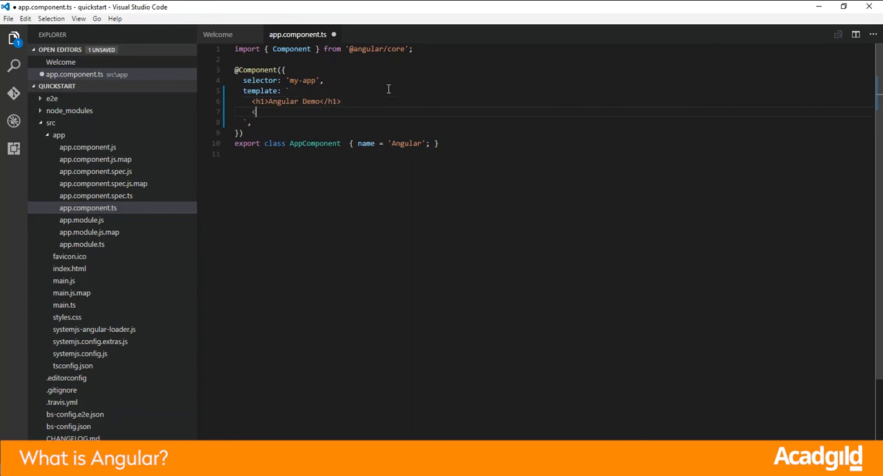
# - Add a <div> with <h3>Welcome to the introduction video on Angular</h3> inside it
pyautogui.write('<div>')
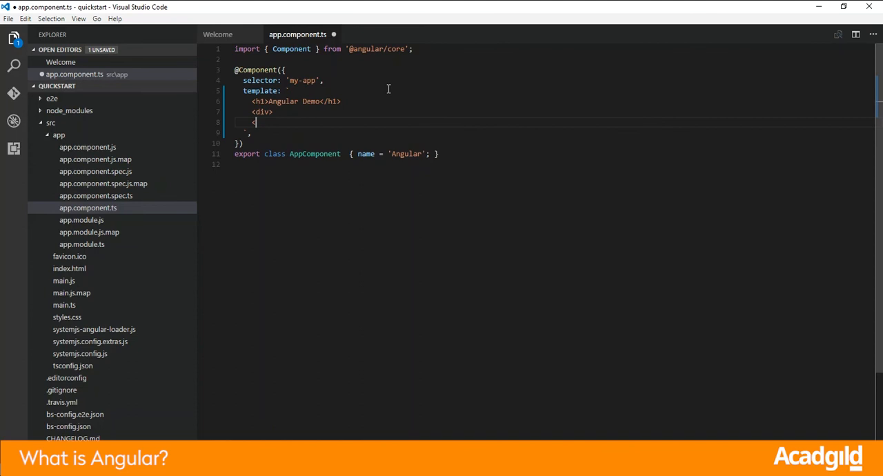
pyautogui.write('</div>')
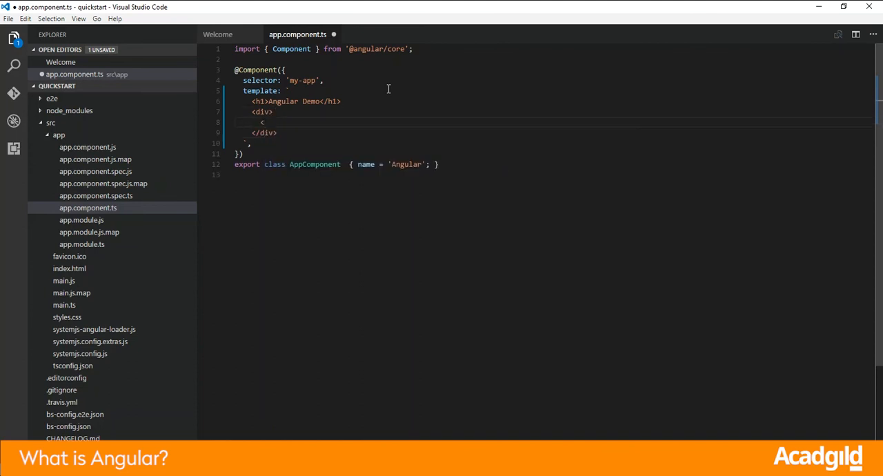
pyautogui.write('h3>Welcome to the')
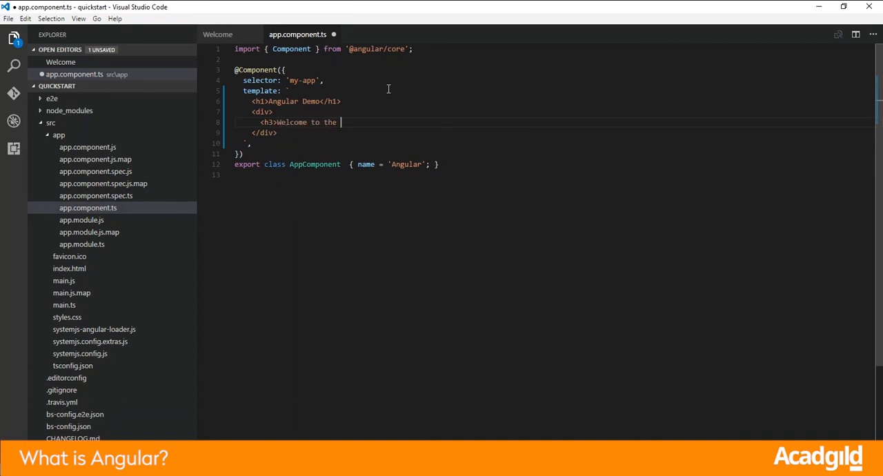
pyautogui.write('introduction video on Angular')
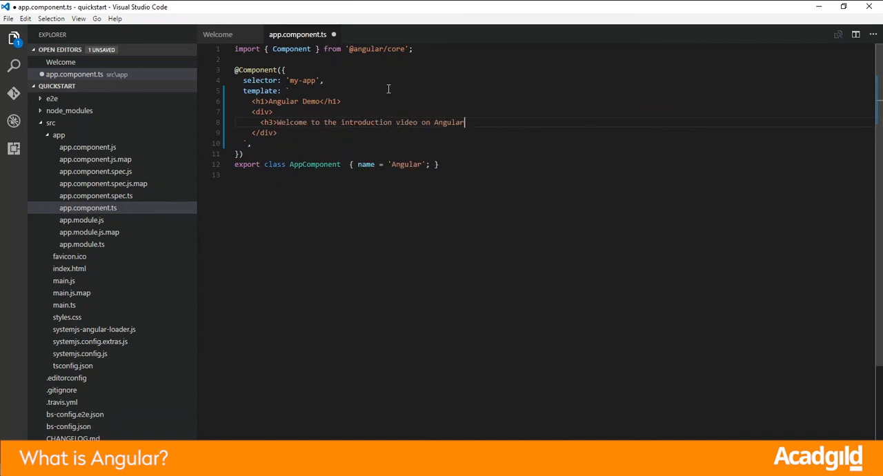
pyautogui.write('</h3>')
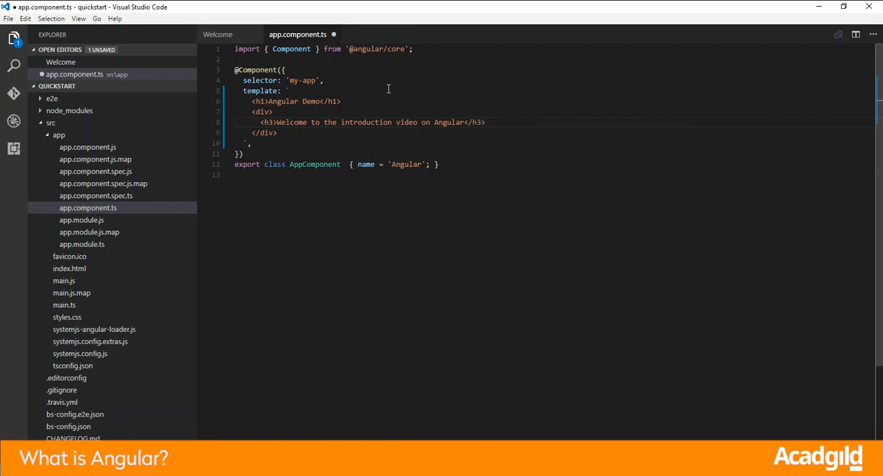
pyautogui.moveTo(337, 120)
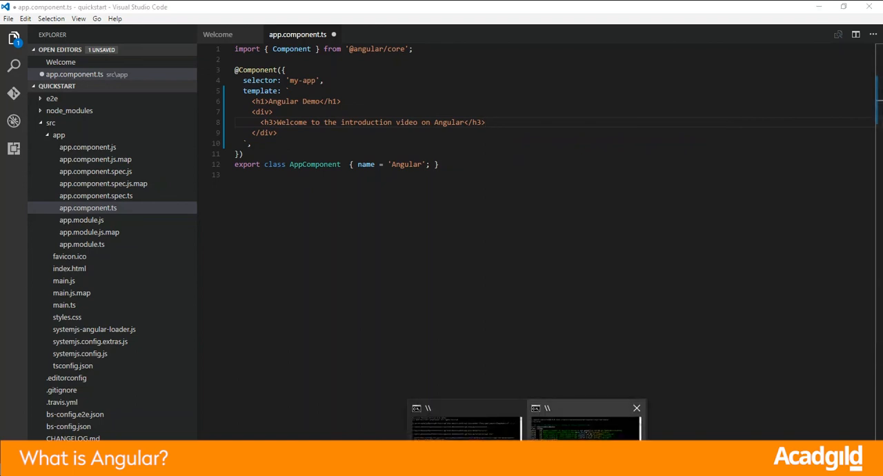
# - Check the lite-server console shows compilation complete, then view the reloaded Angular Demo page
pyautogui.click(636, 409)
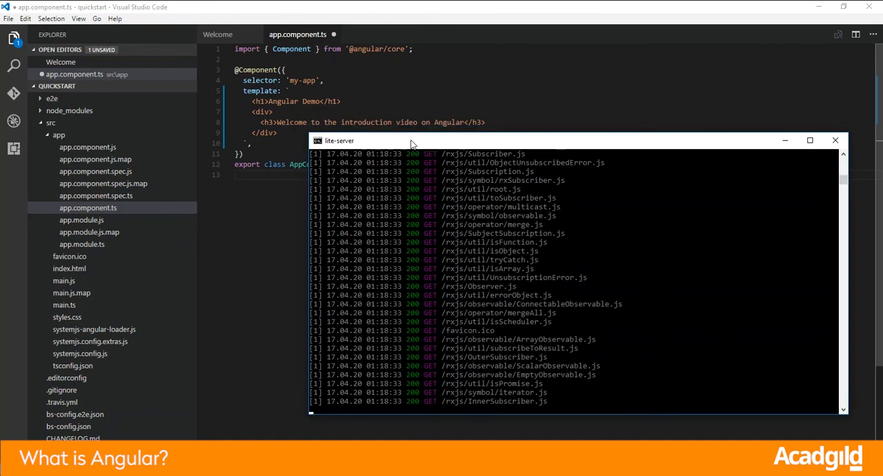
pyautogui.click(835, 141)
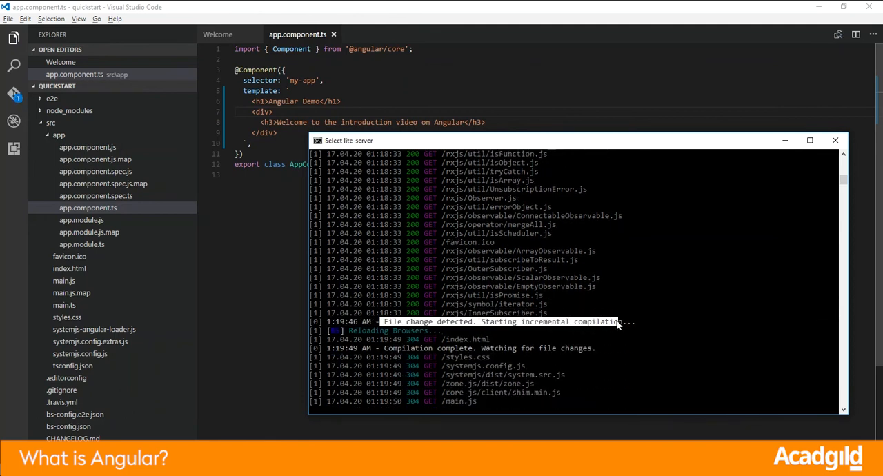
pyautogui.moveTo(572, 333)
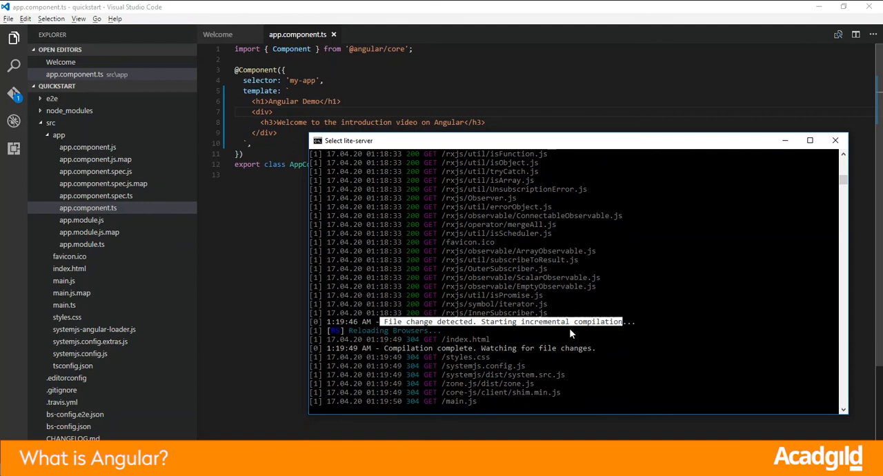
pyautogui.click(835, 141)
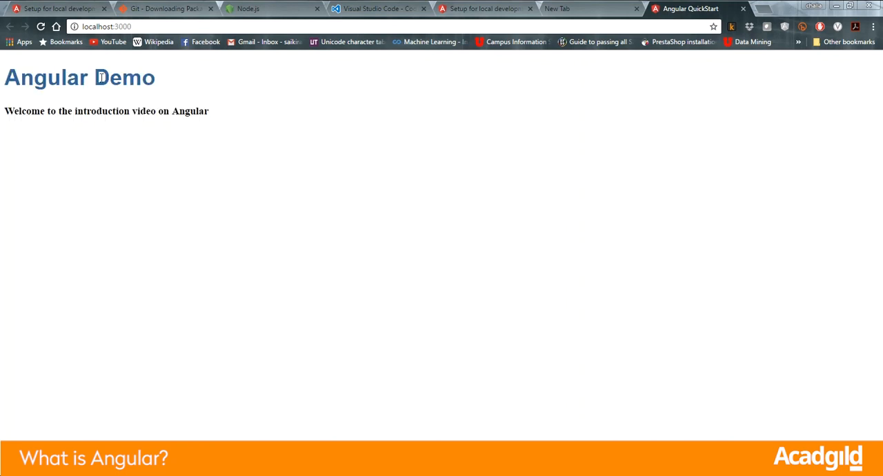
pyautogui.moveTo(118, 110)
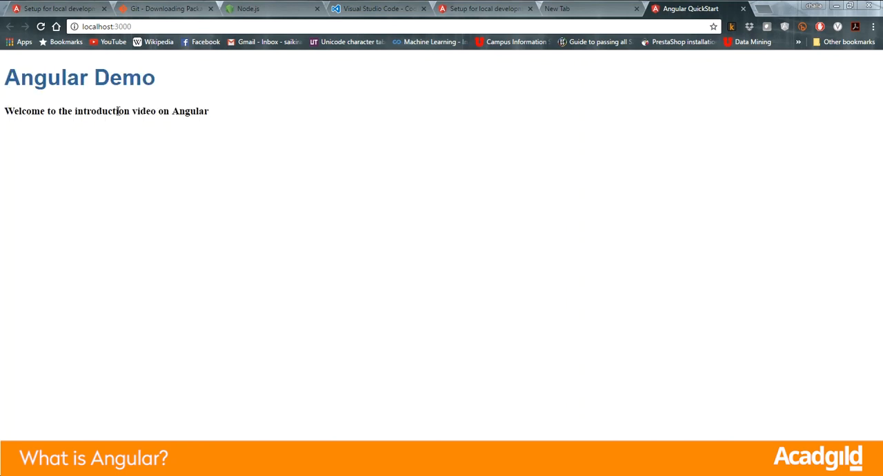